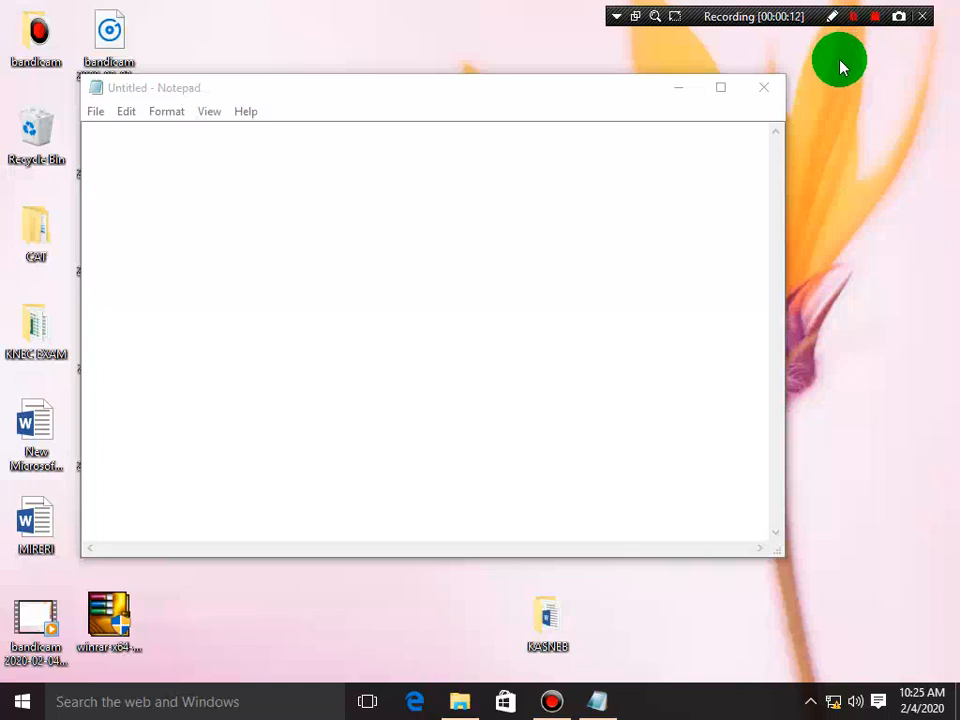
pyautogui.moveTo(320, 103)
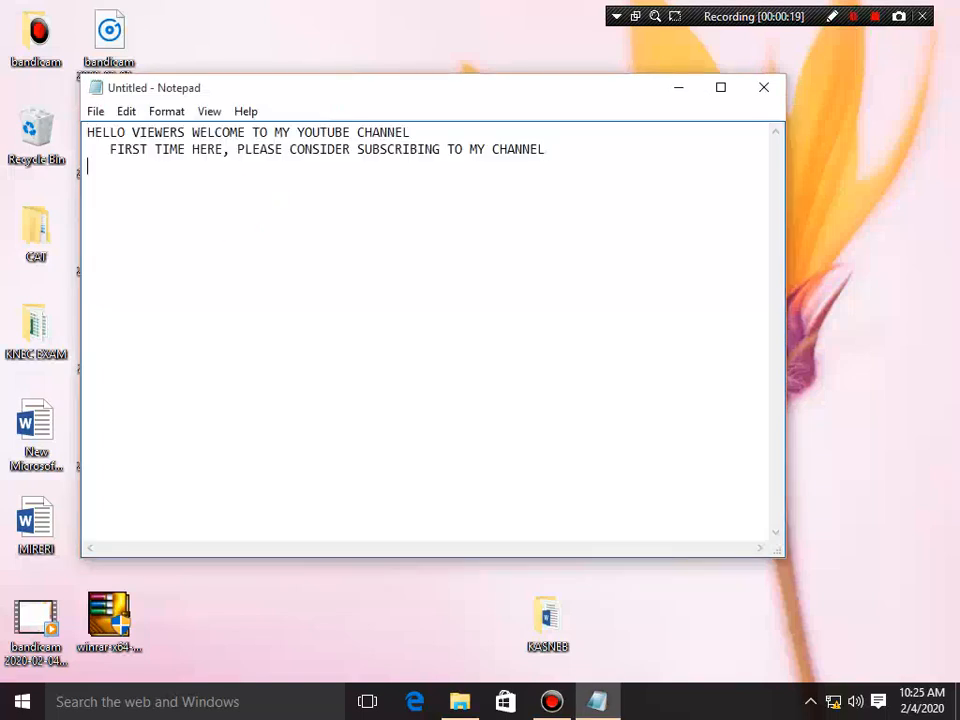
# - Type the title 'HOW TO VIEW FILES AND FOLDERS COMMAND PROMPT' in Notepad
pyautogui.write('HO')
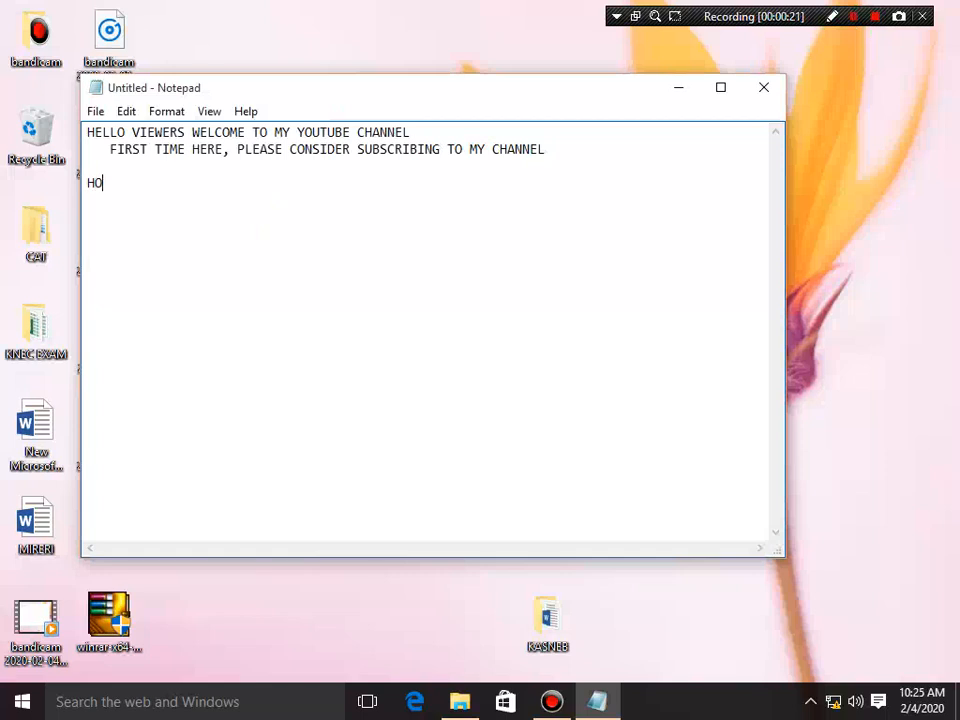
pyautogui.write('W TO V')
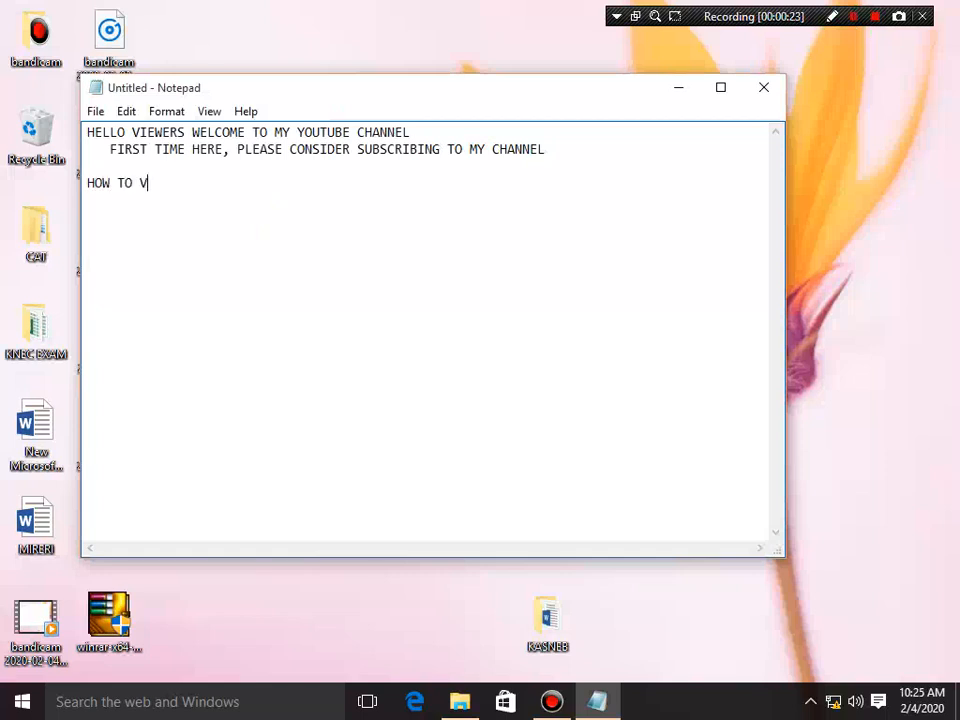
pyautogui.write('IEW')
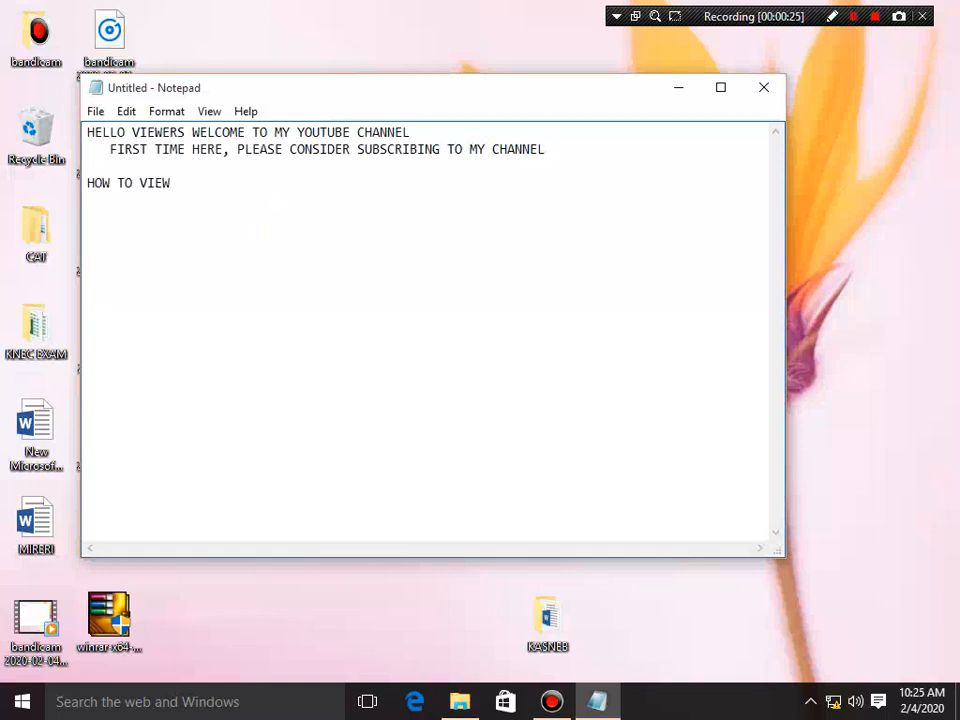
pyautogui.write('FILES')
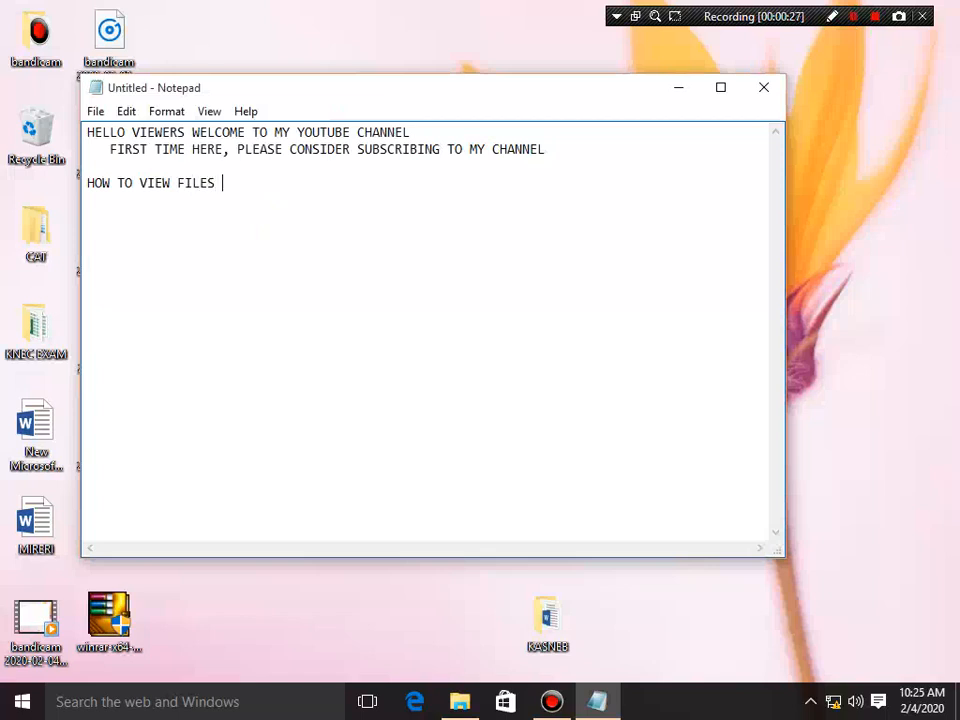
pyautogui.write('AND FOL')
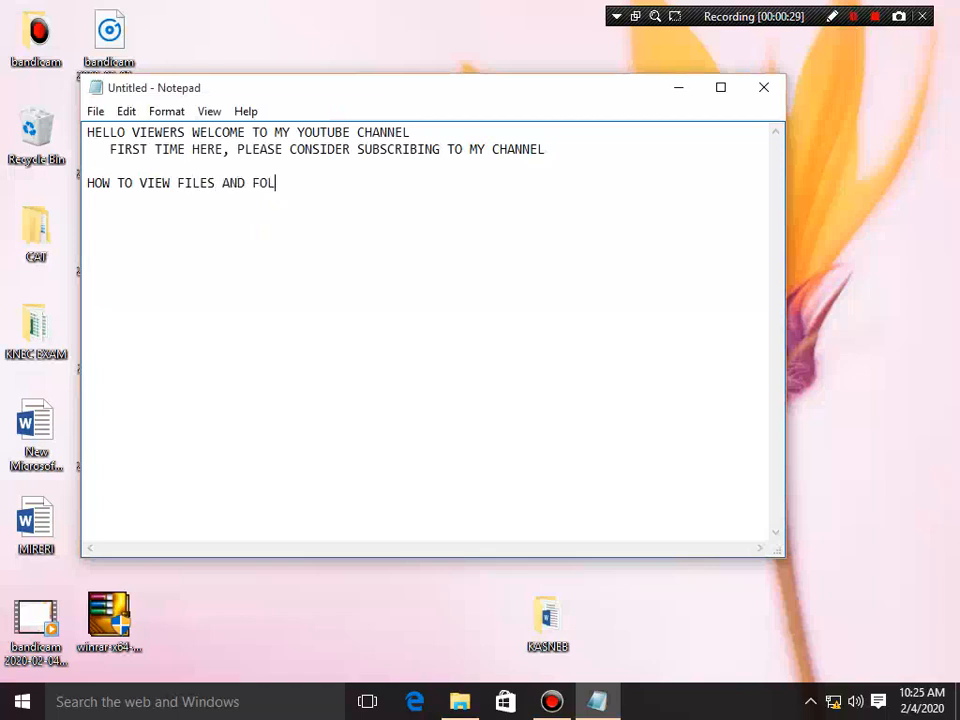
pyautogui.write('DER')
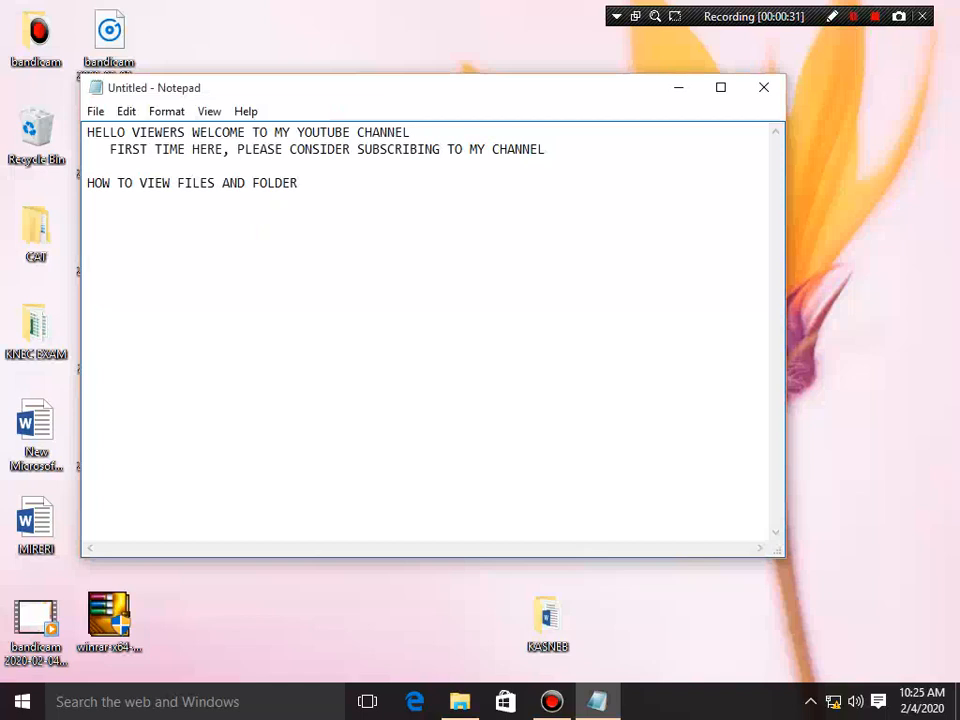
pyautogui.write('COMMA')
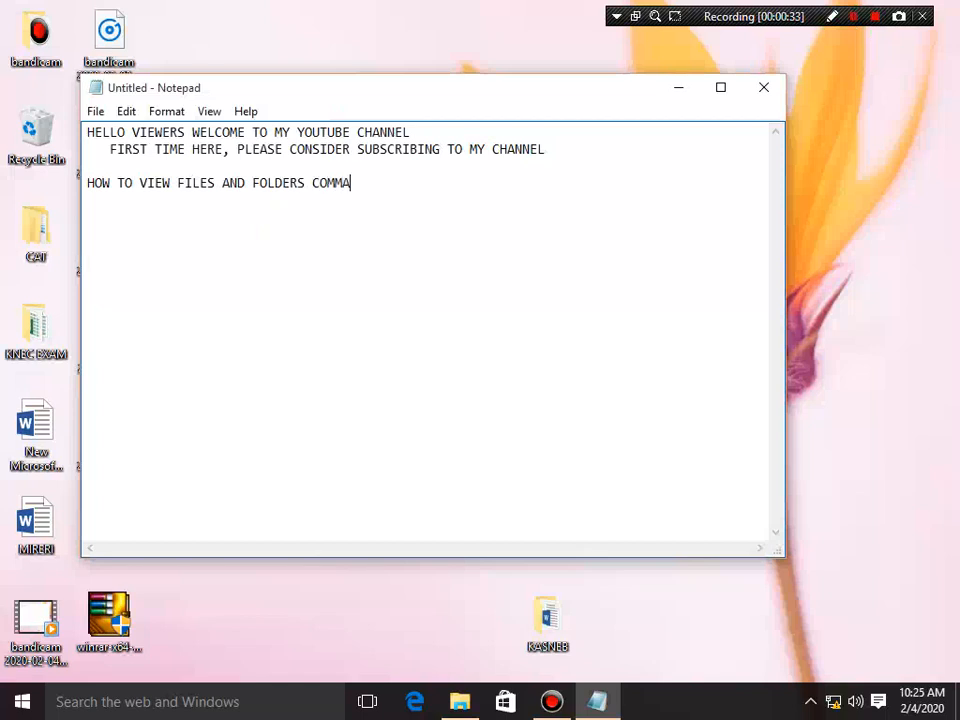
pyautogui.write('ND')
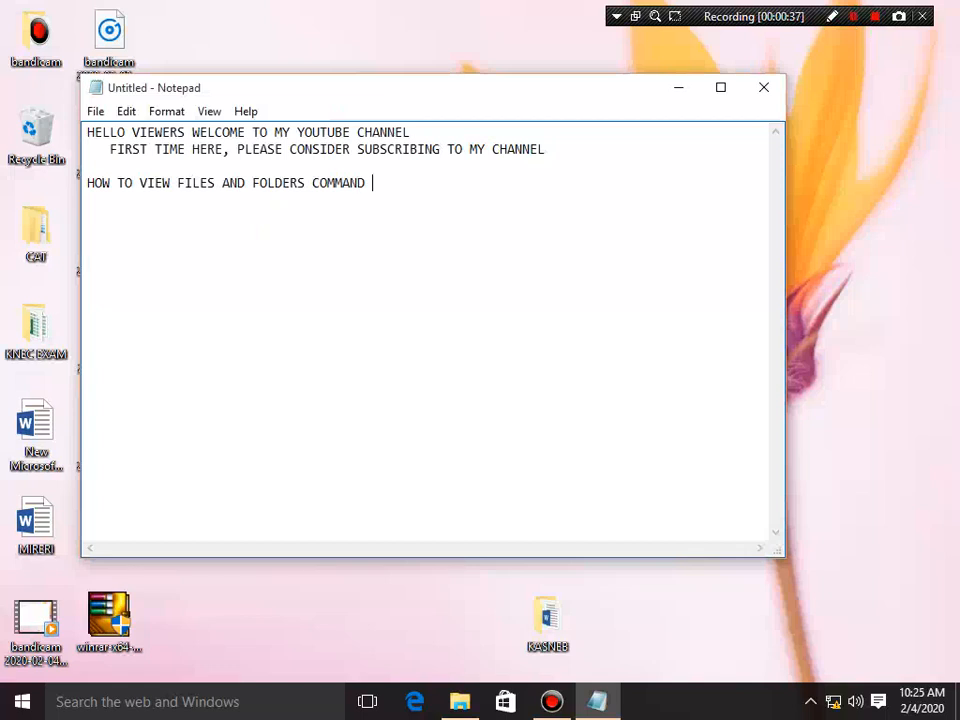
pyautogui.write('PROM')
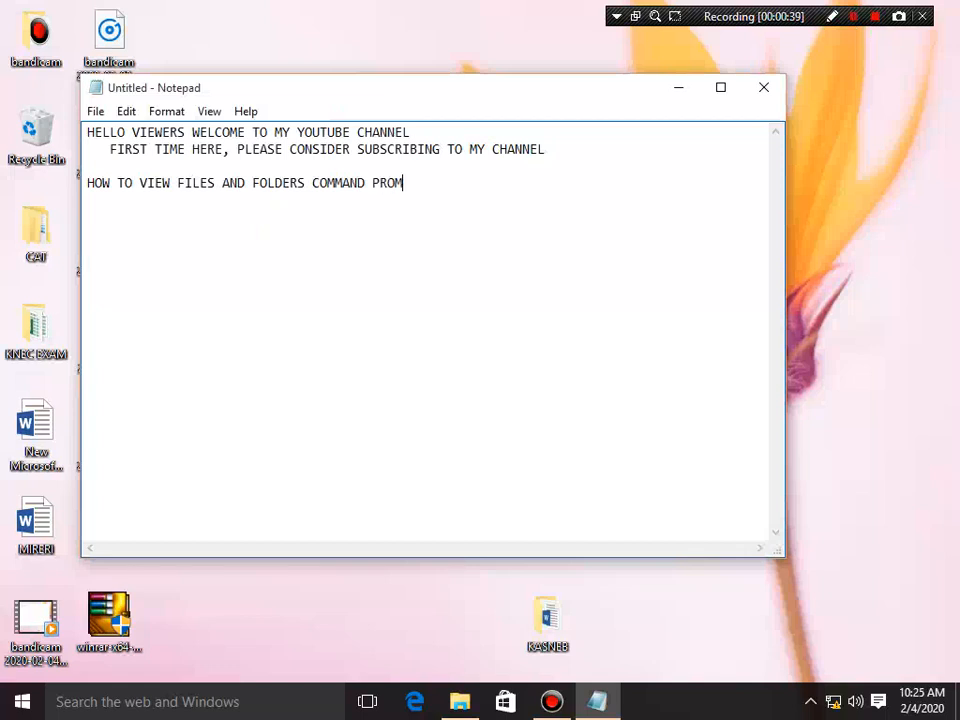
pyautogui.write('PT')
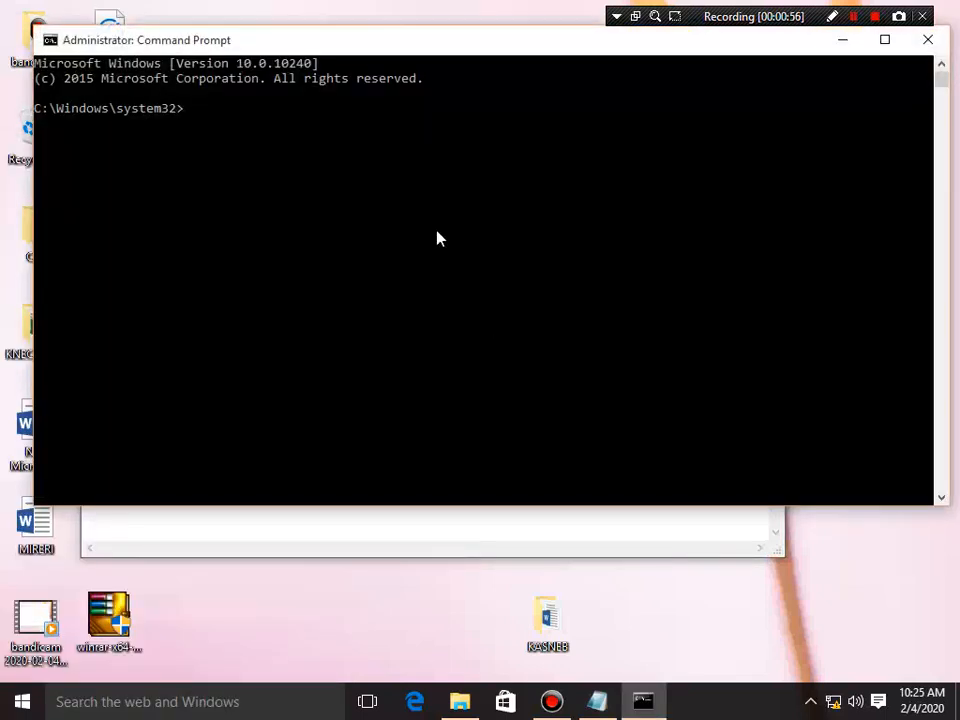
# - Turn the administrator console text green with COLOR A
pyautogui.click(238, 115)
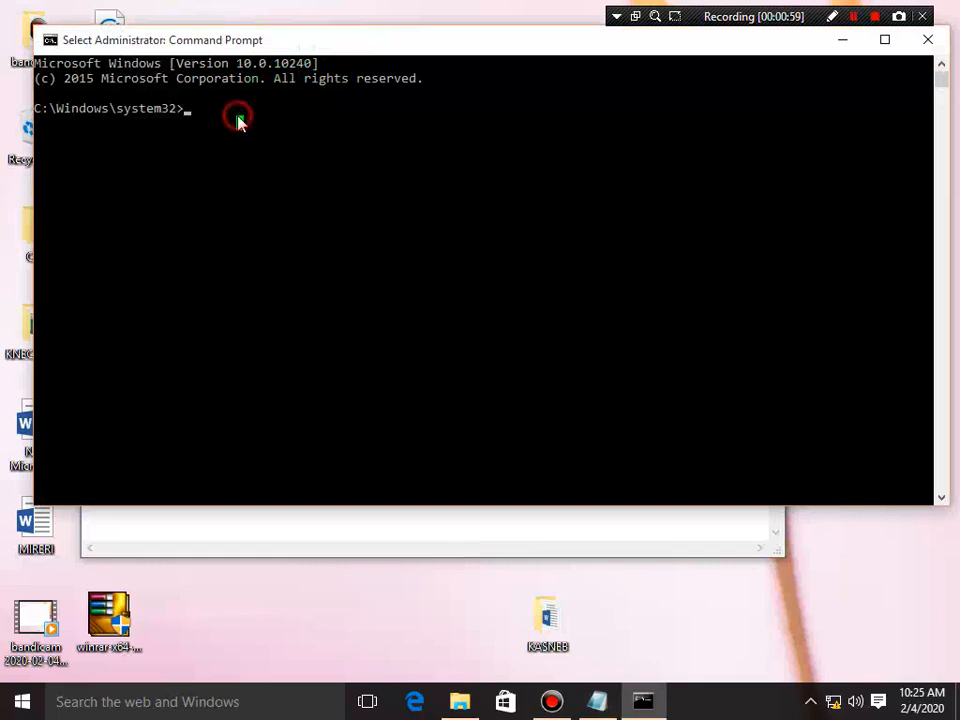
pyautogui.write('COLOR')
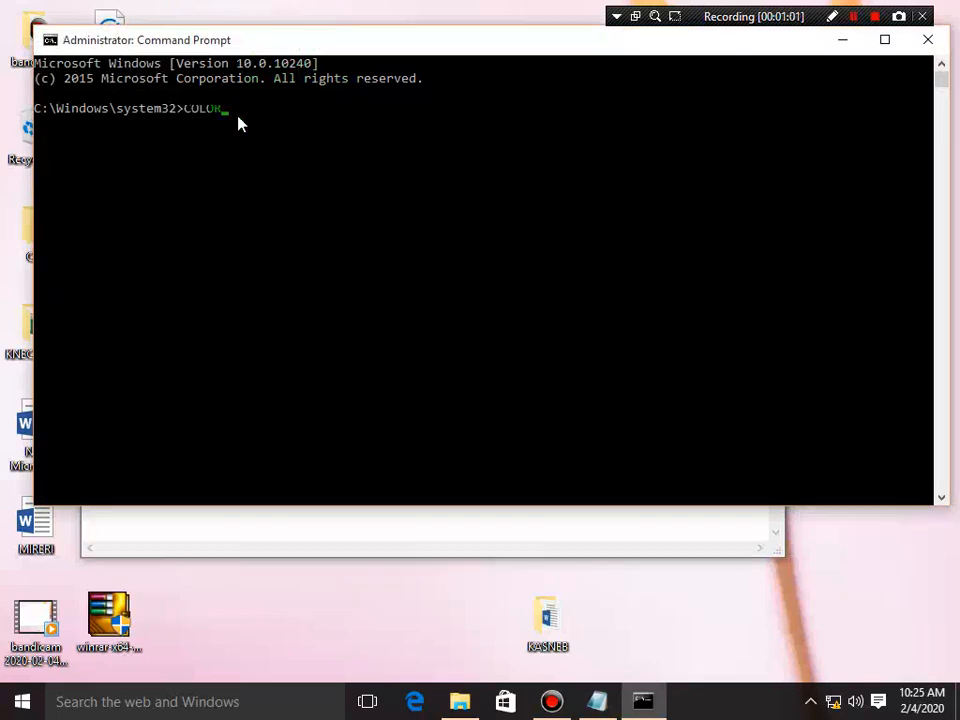
pyautogui.press('Return')
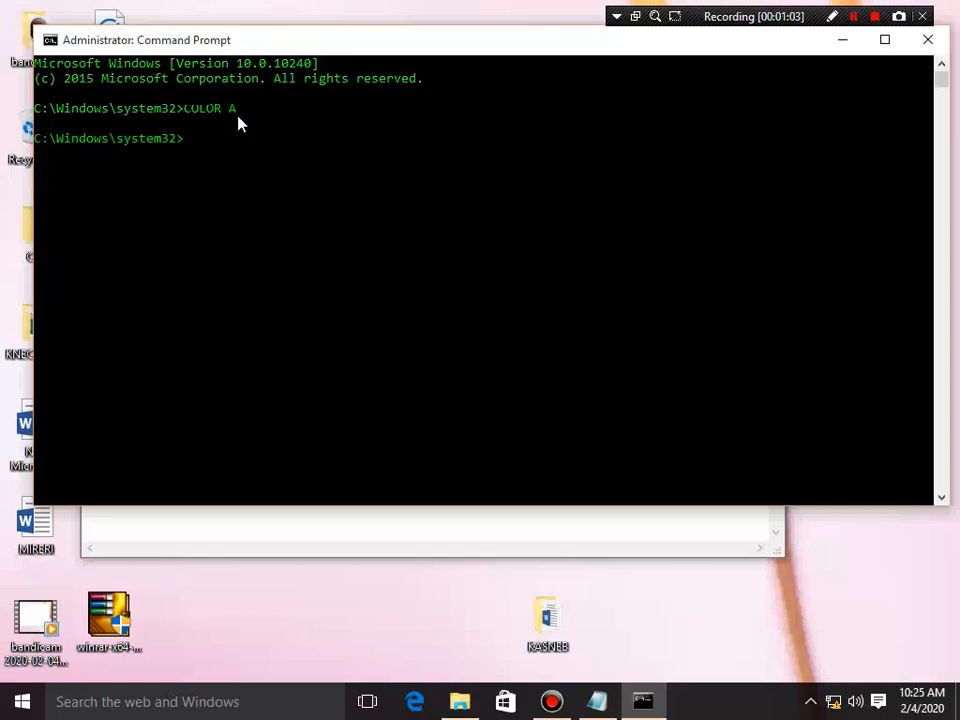
pyautogui.moveTo(260, 135)
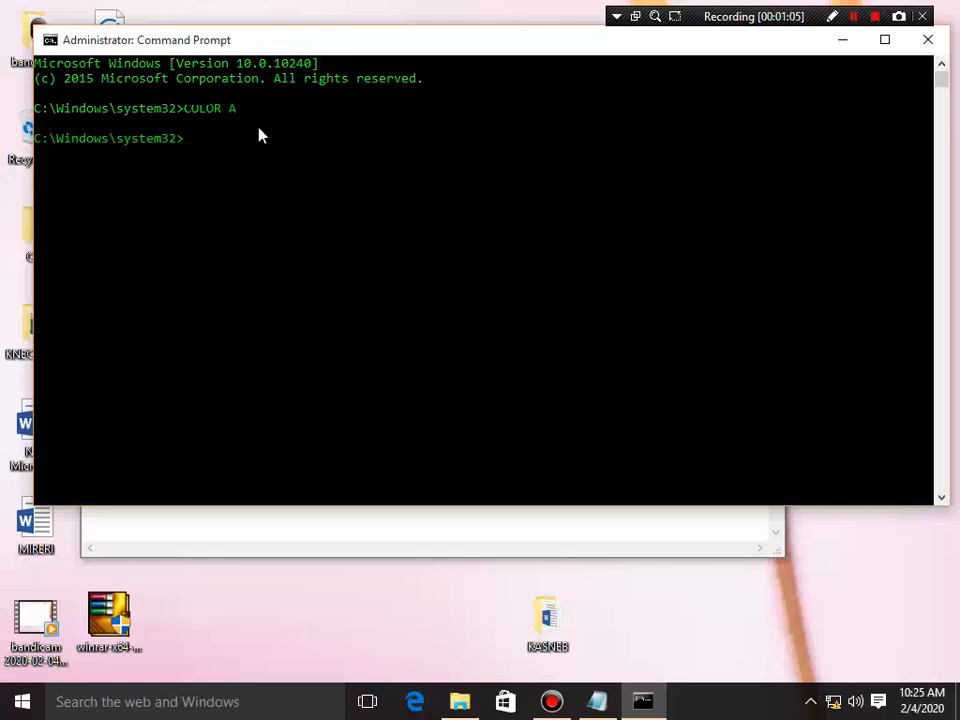
pyautogui.moveTo(946, 325)
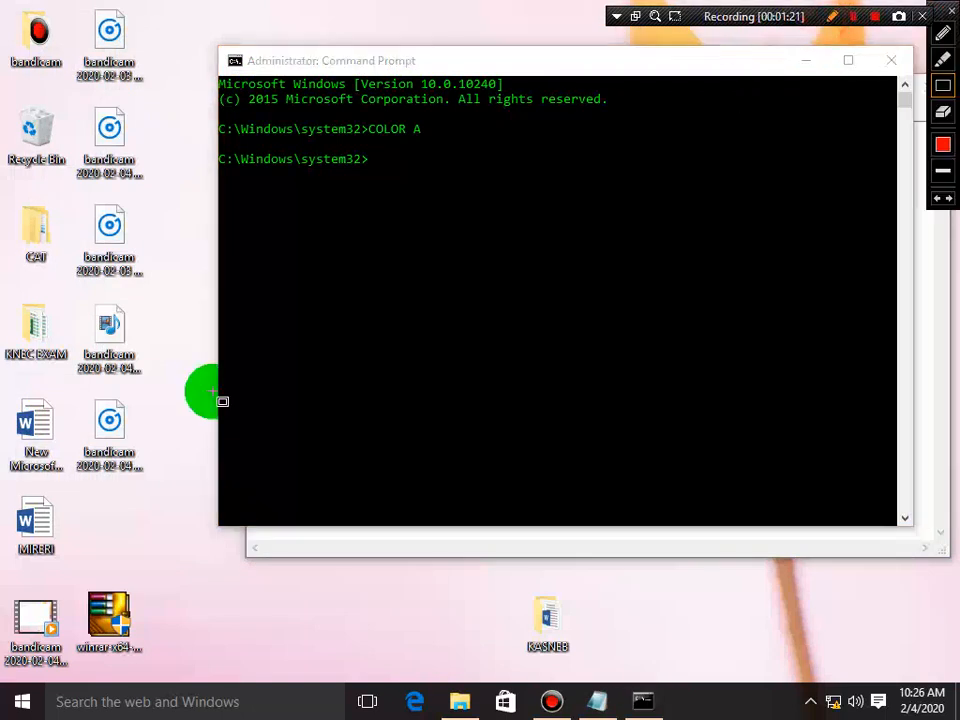
pyautogui.moveTo(15, 390)
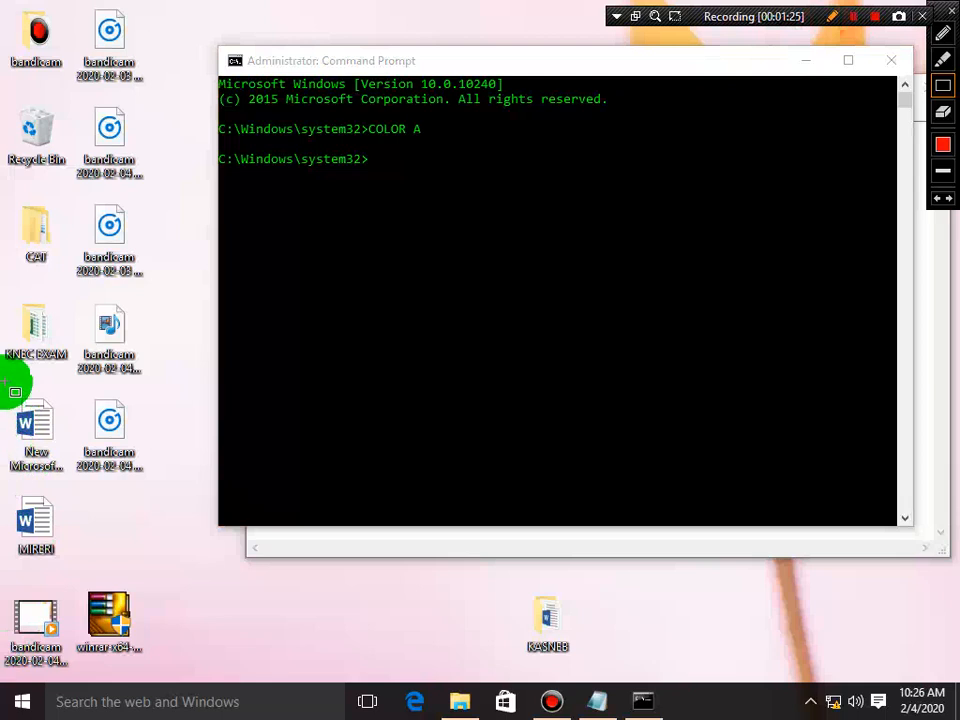
pyautogui.click(36, 430)
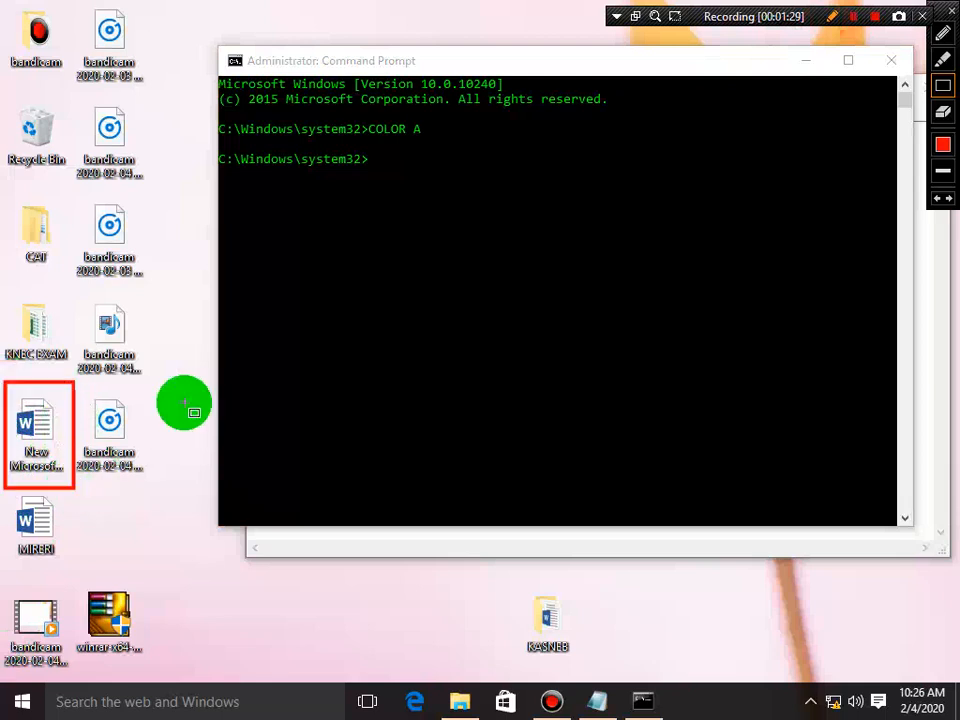
pyautogui.moveTo(153, 418)
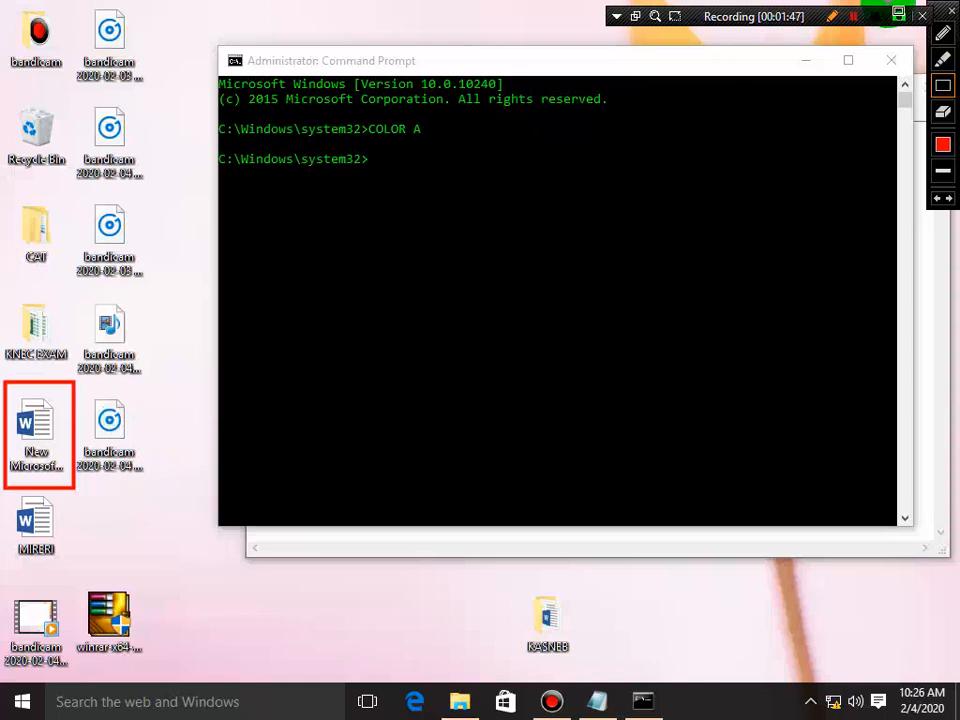
pyautogui.click(833, 17)
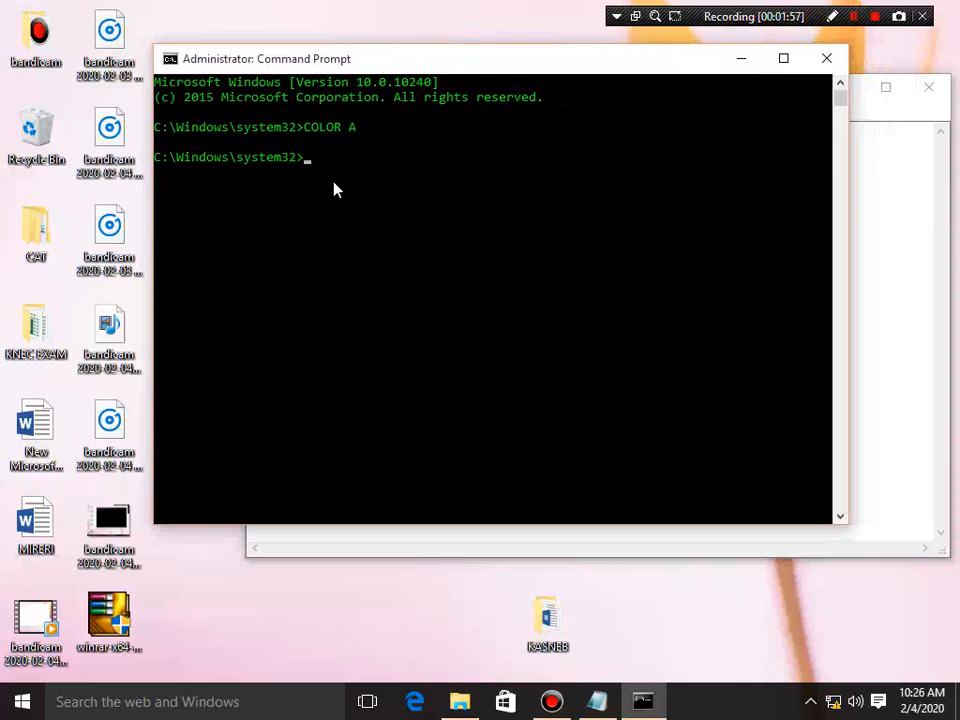
# - List system32 with DIR (3625 files, 113 folders), then enter C:
pyautogui.write('DI')
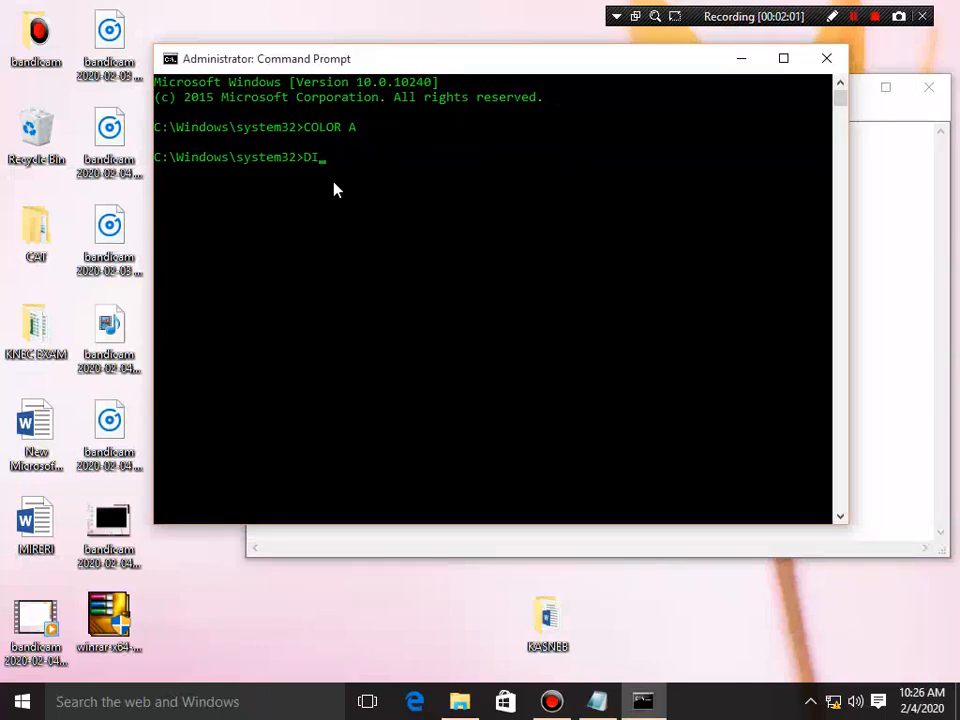
pyautogui.write('R')
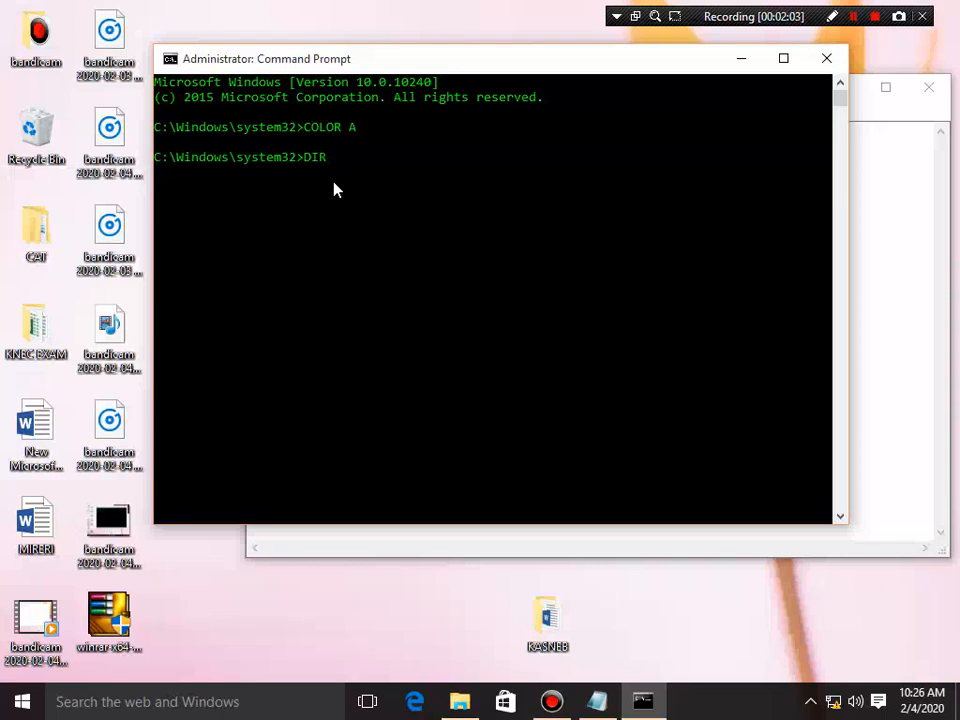
pyautogui.press('Return')
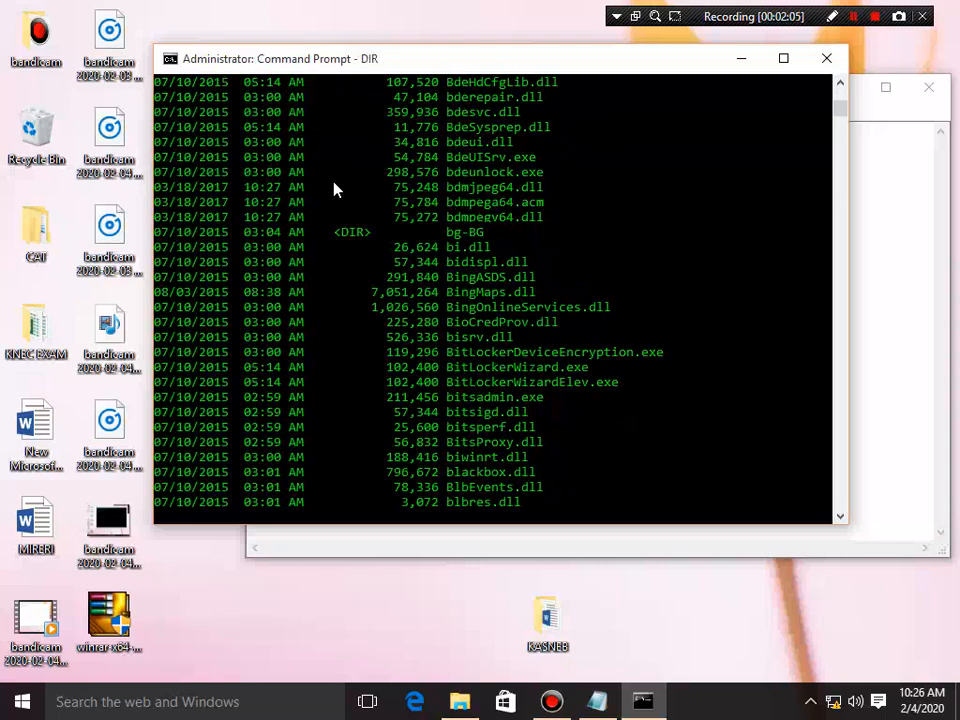
pyautogui.scroll(-3)
pyautogui.write('C:')
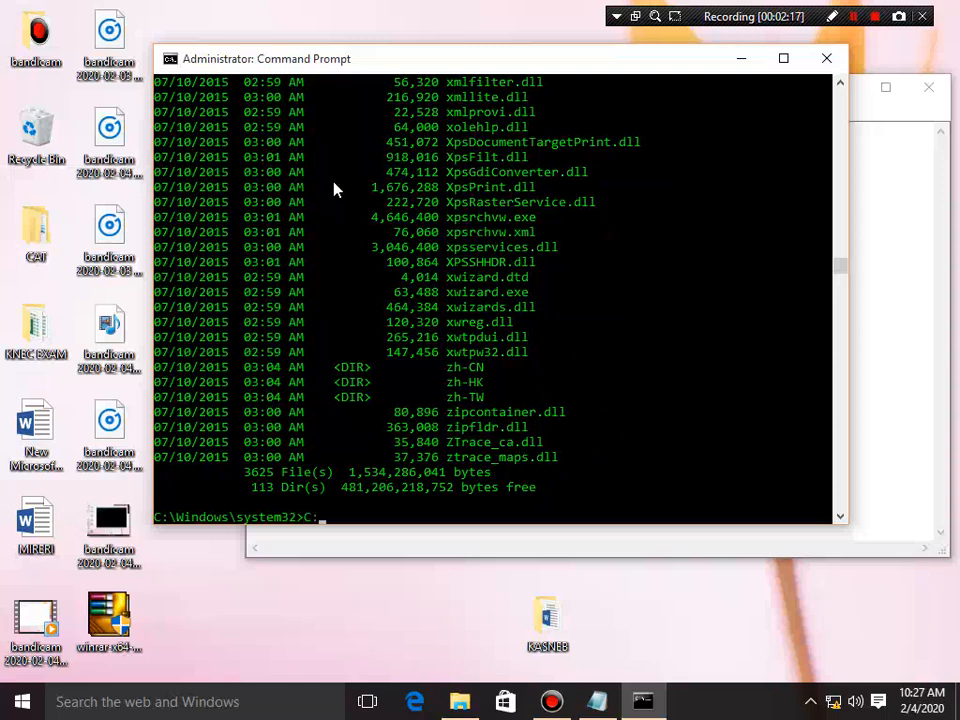
pyautogui.press('Return')
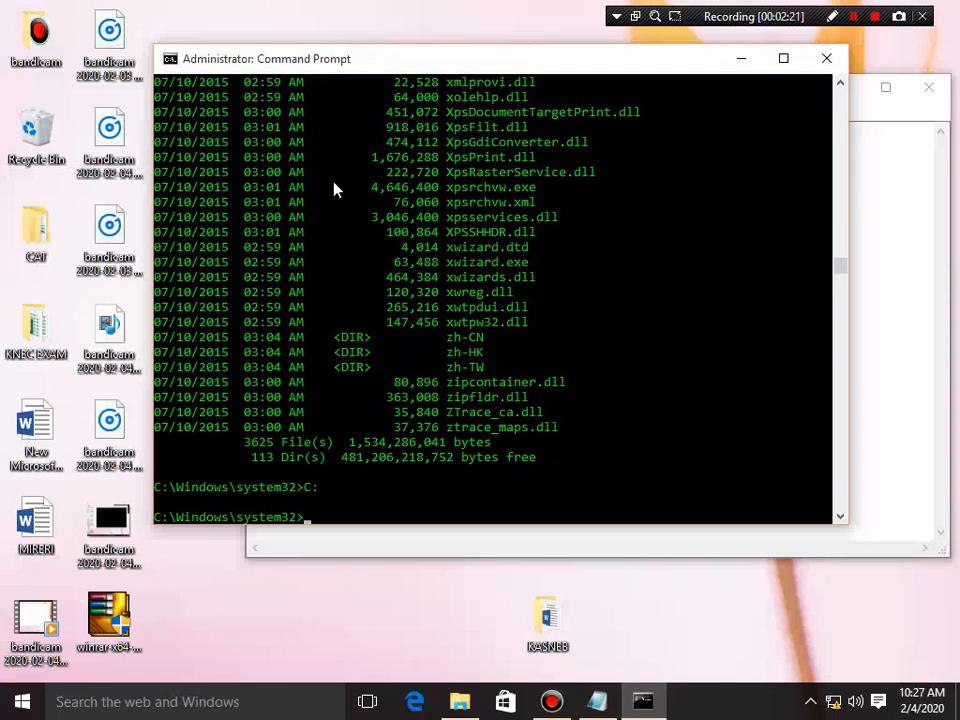
# - Move up from Windows to the C:\ root with CD..
pyautogui.write('C')
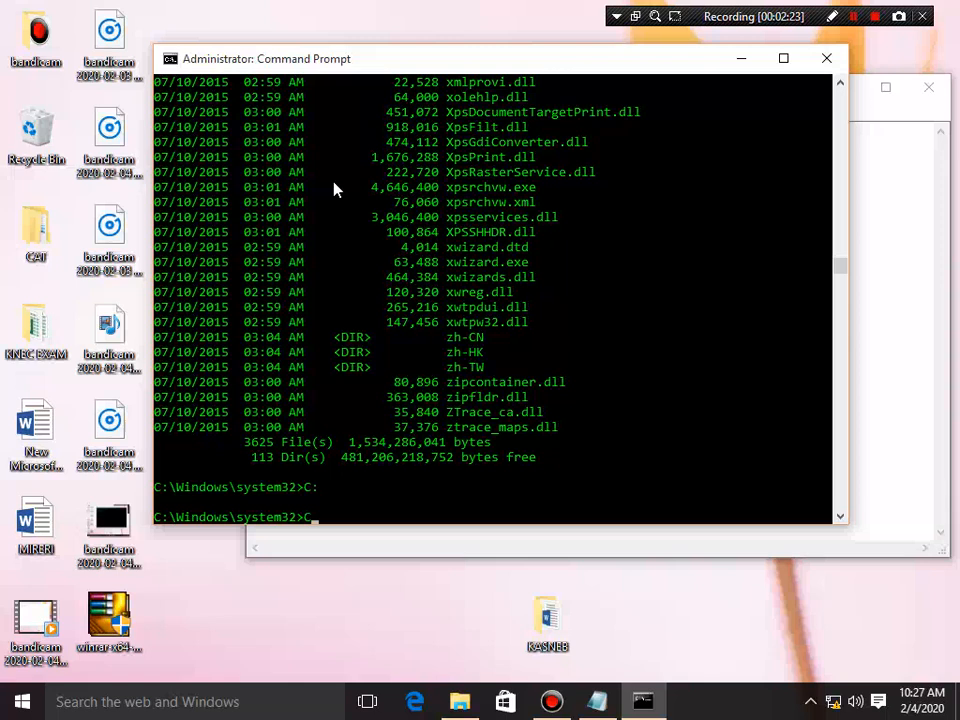
pyautogui.write('CD..')
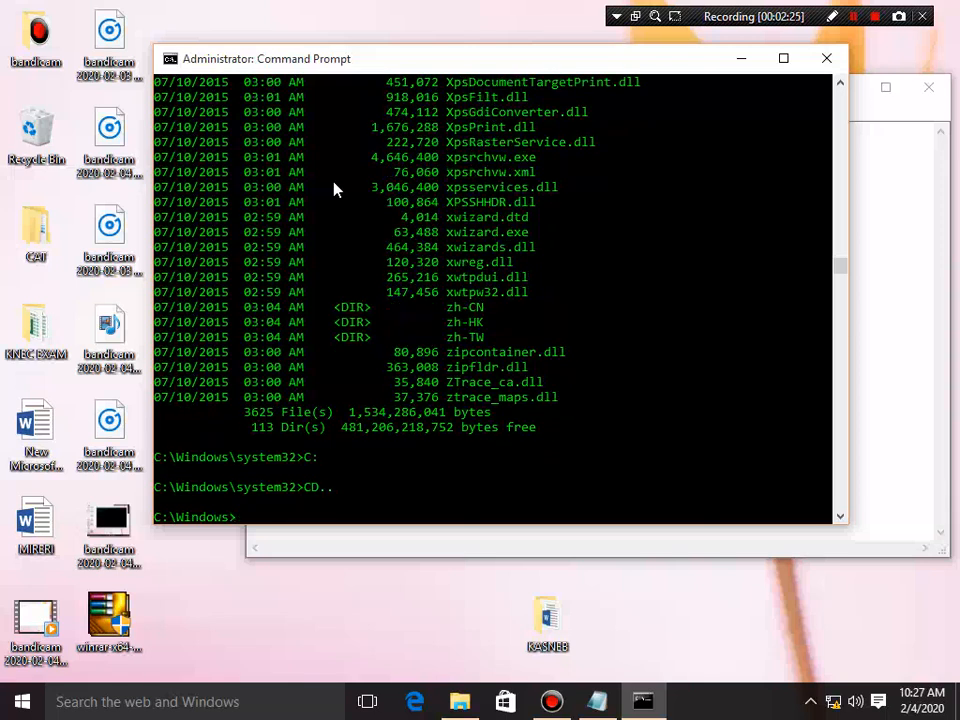
pyautogui.write('CD')
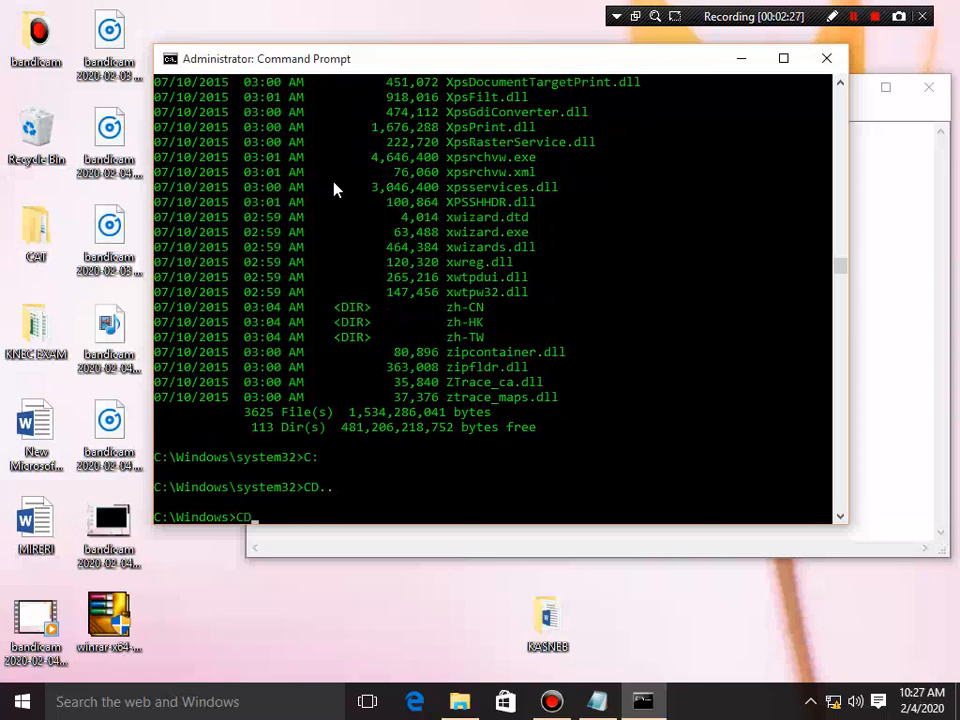
pyautogui.press('Return')
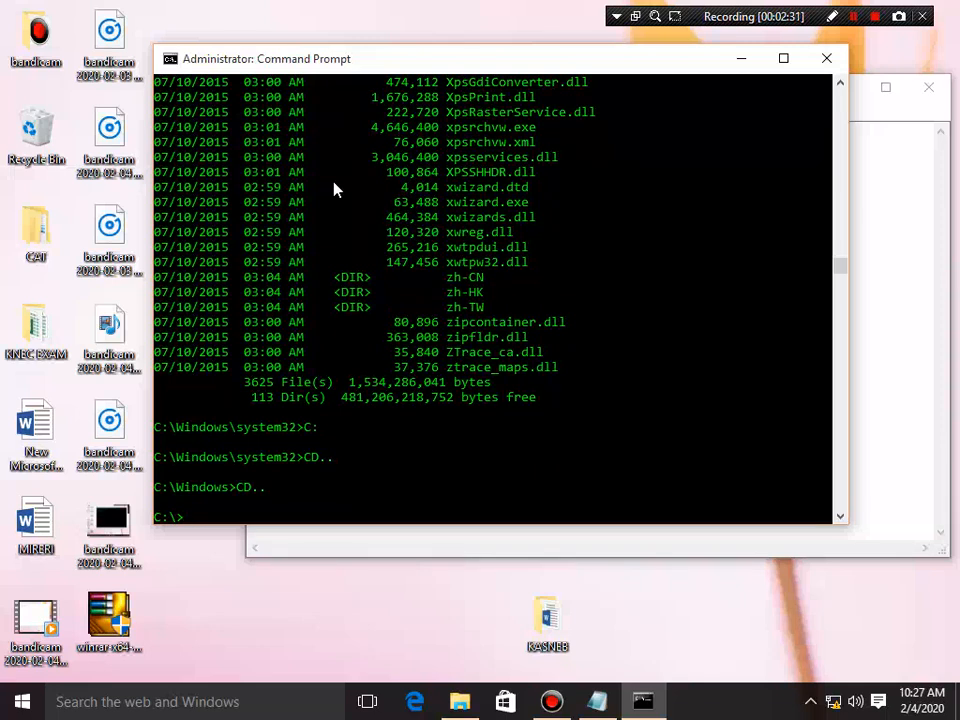
# - List the C:\ root folders: PerfLogs, Program Files, Users and Windows
pyautogui.write('DID')
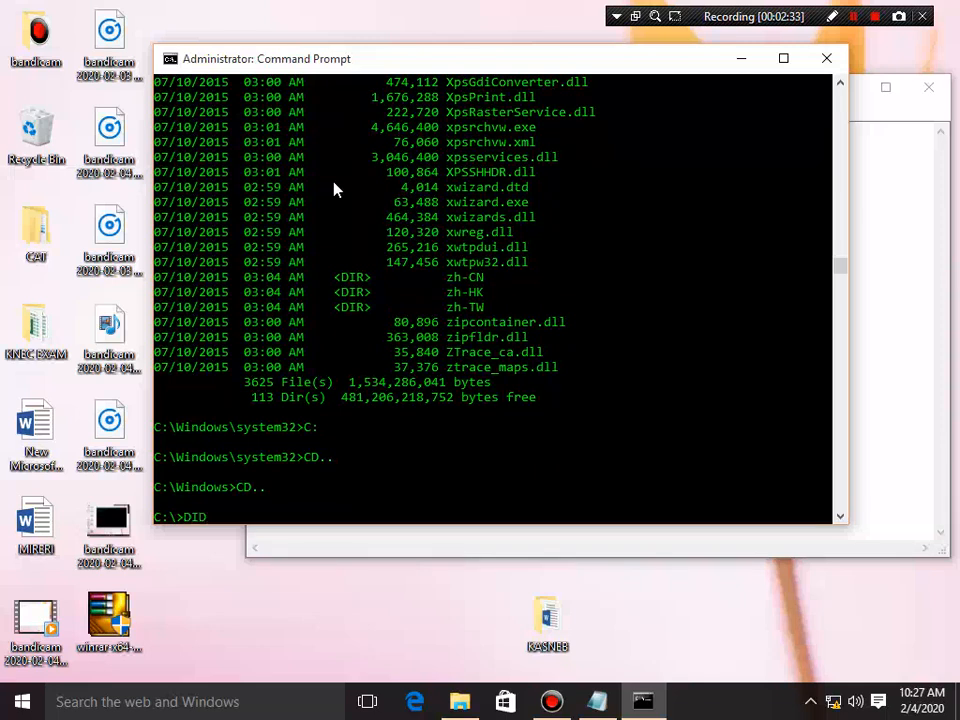
pyautogui.press('Return')
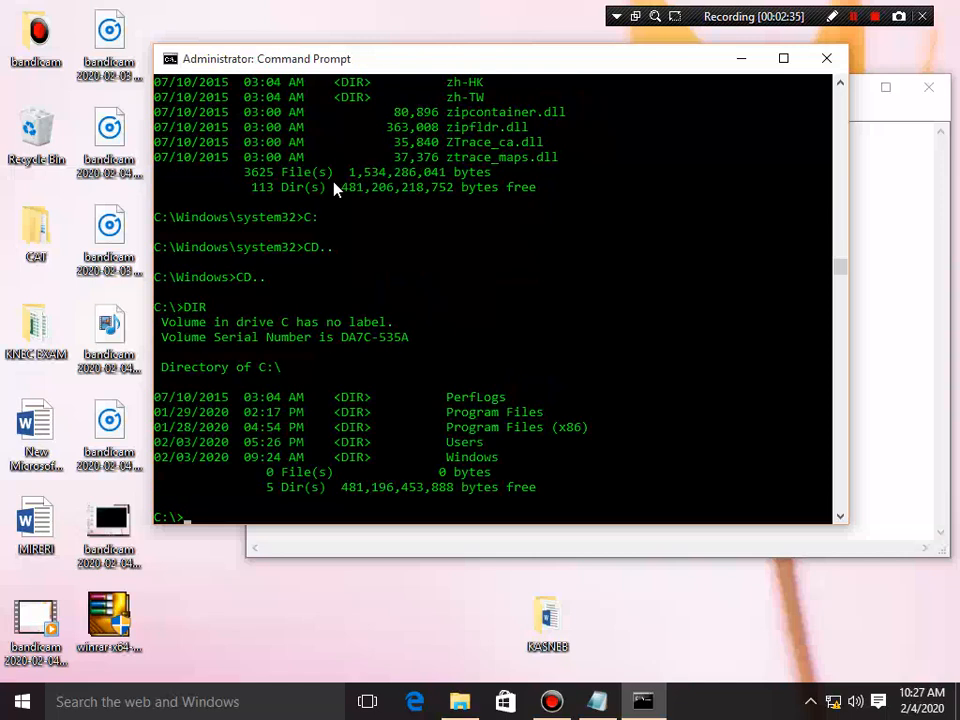
pyautogui.write('C')
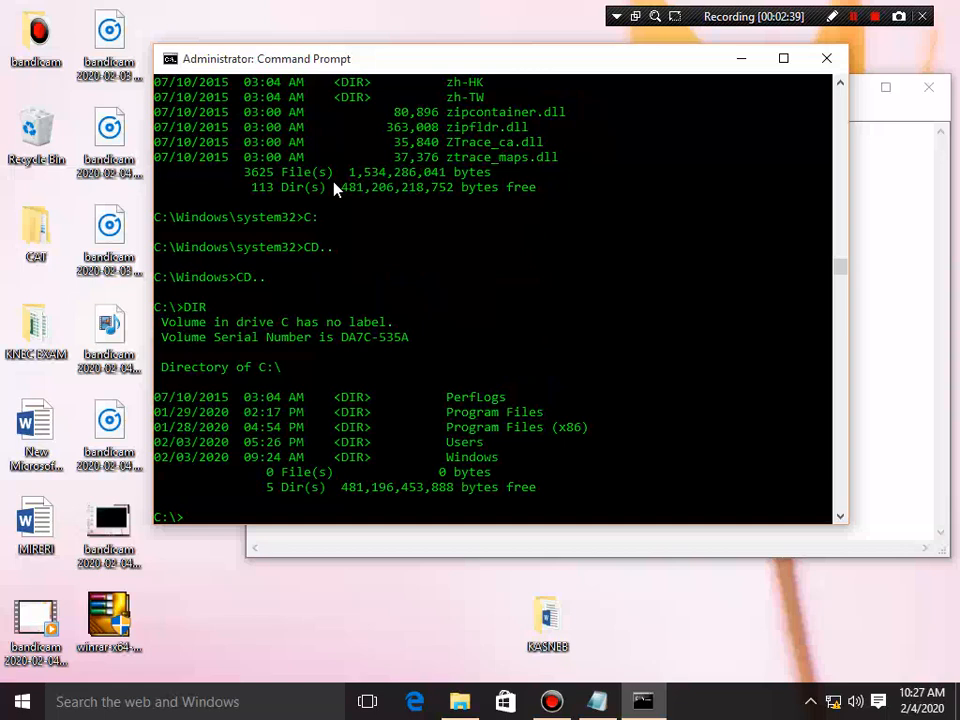
# - Move into the Users folder and list its contents
pyautogui.write('CD')
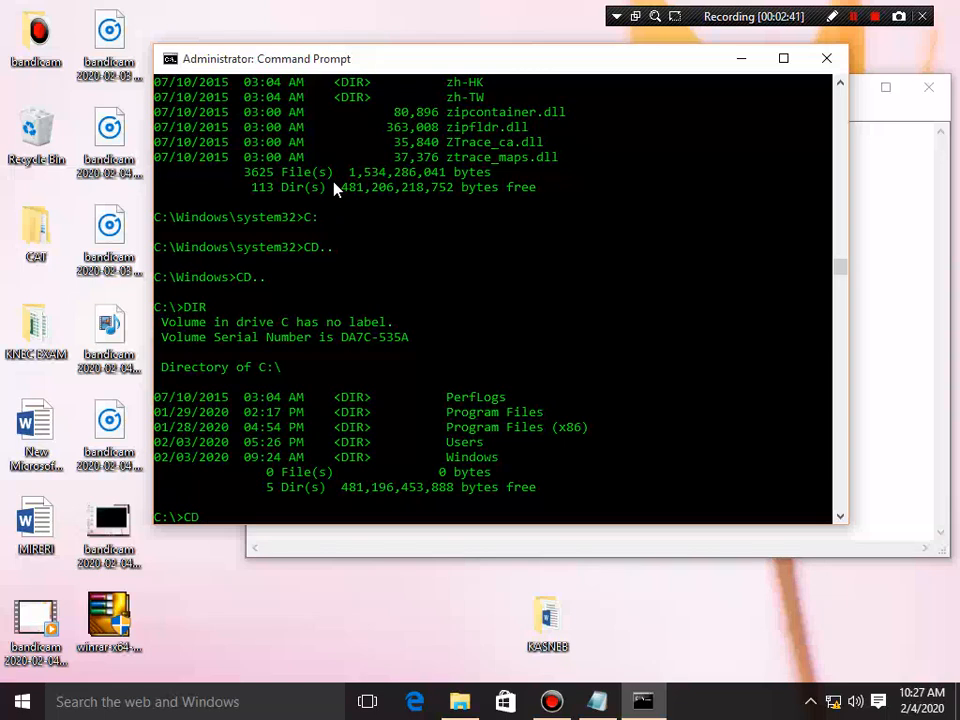
pyautogui.write('US')
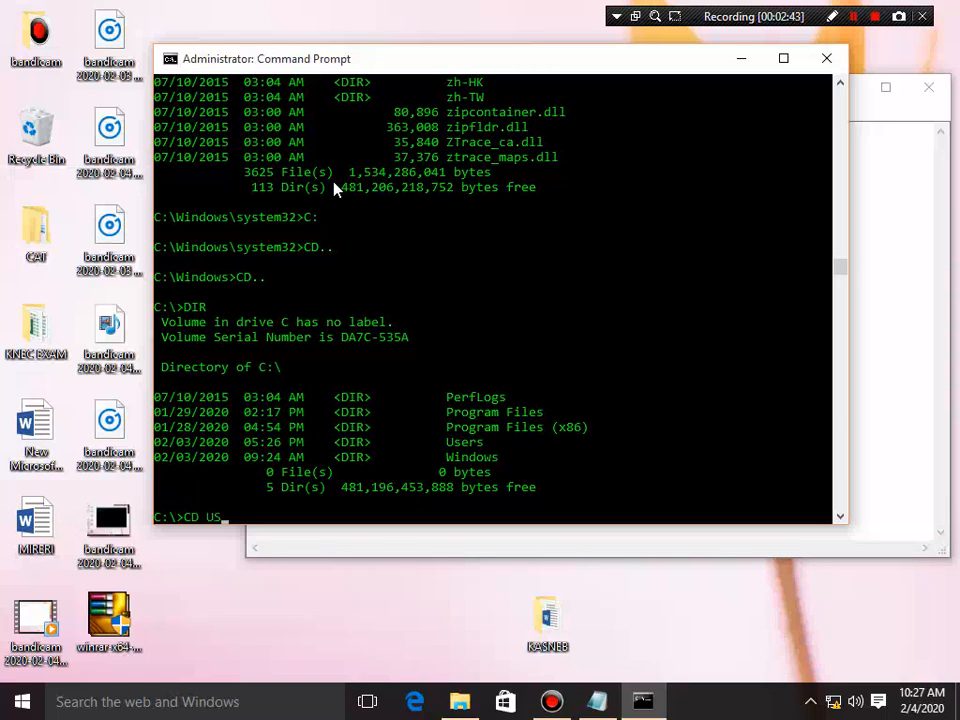
pyautogui.write('ERS')
pyautogui.write('D')
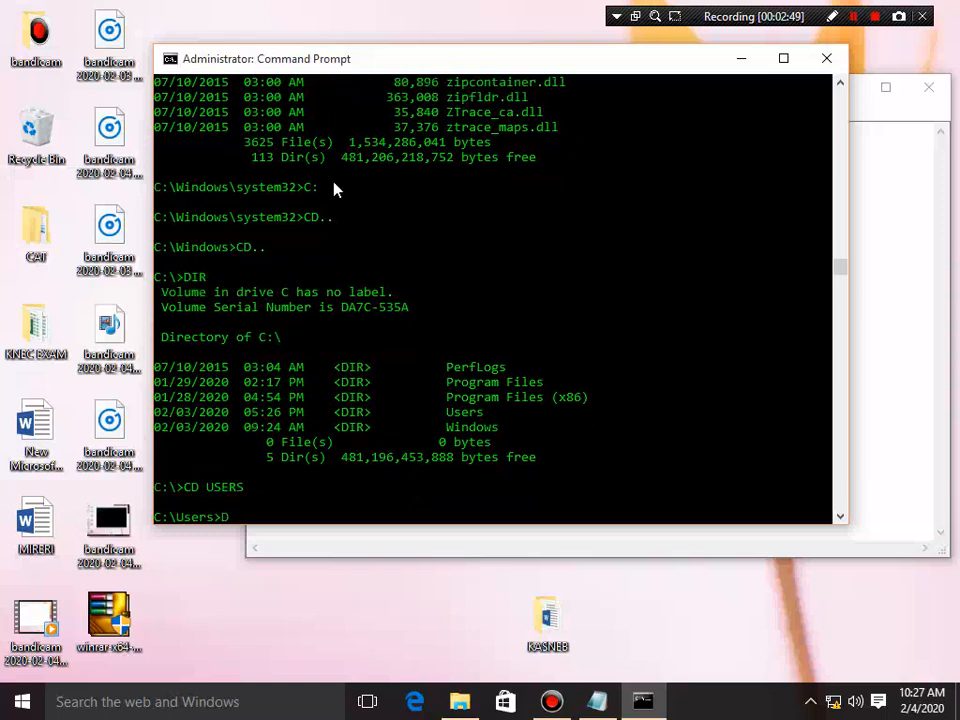
pyautogui.press('Return')
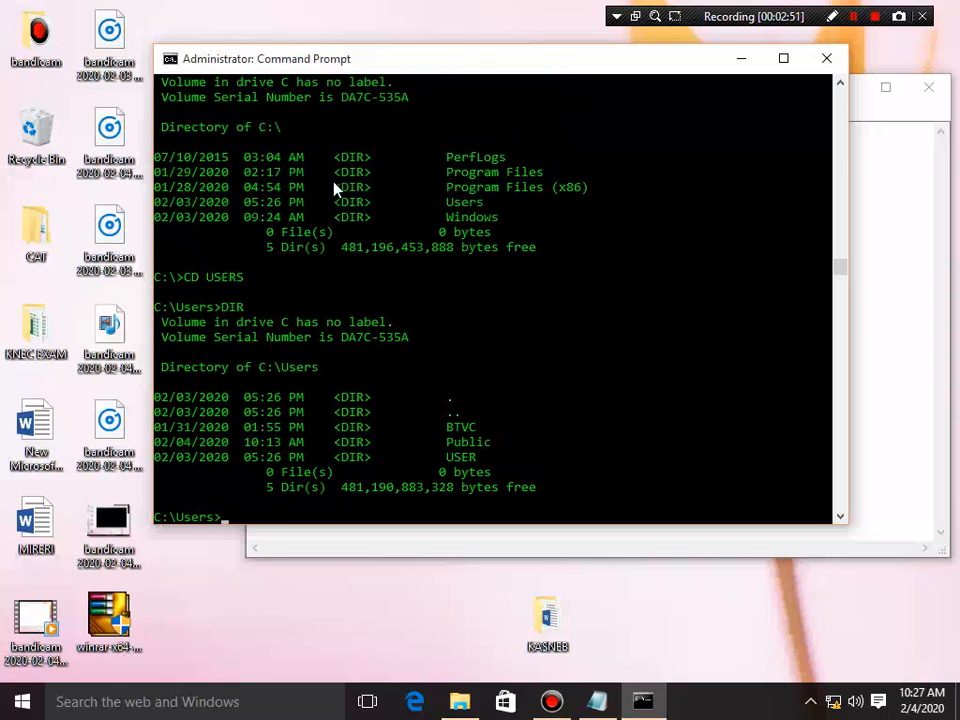
# - Move into the USER profile and list it, showing only Desktop
pyautogui.write('CD')
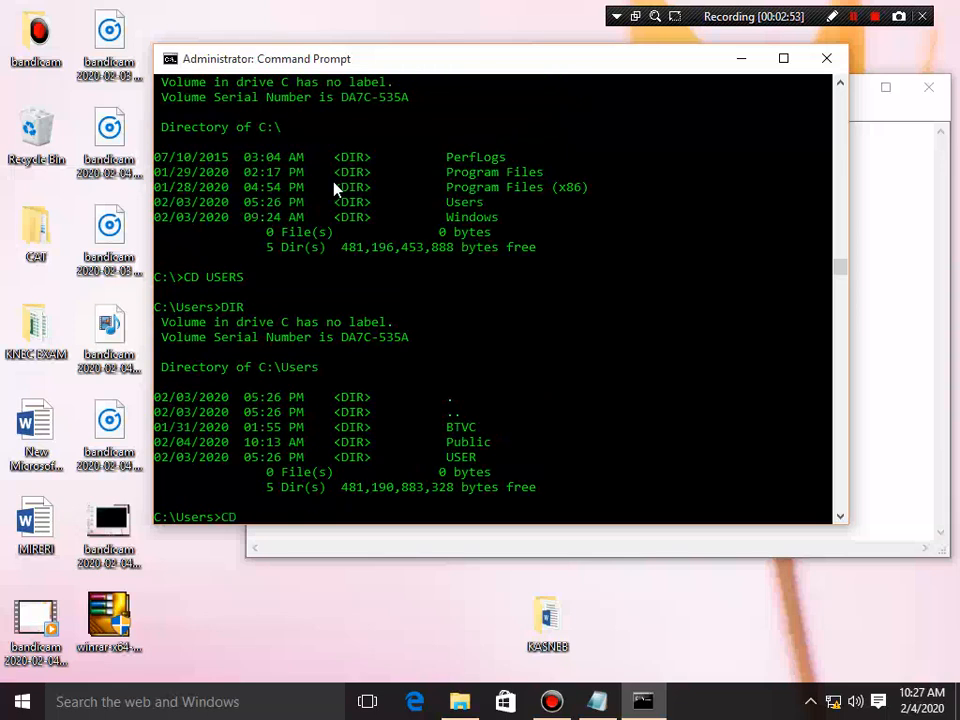
pyautogui.write('USER')
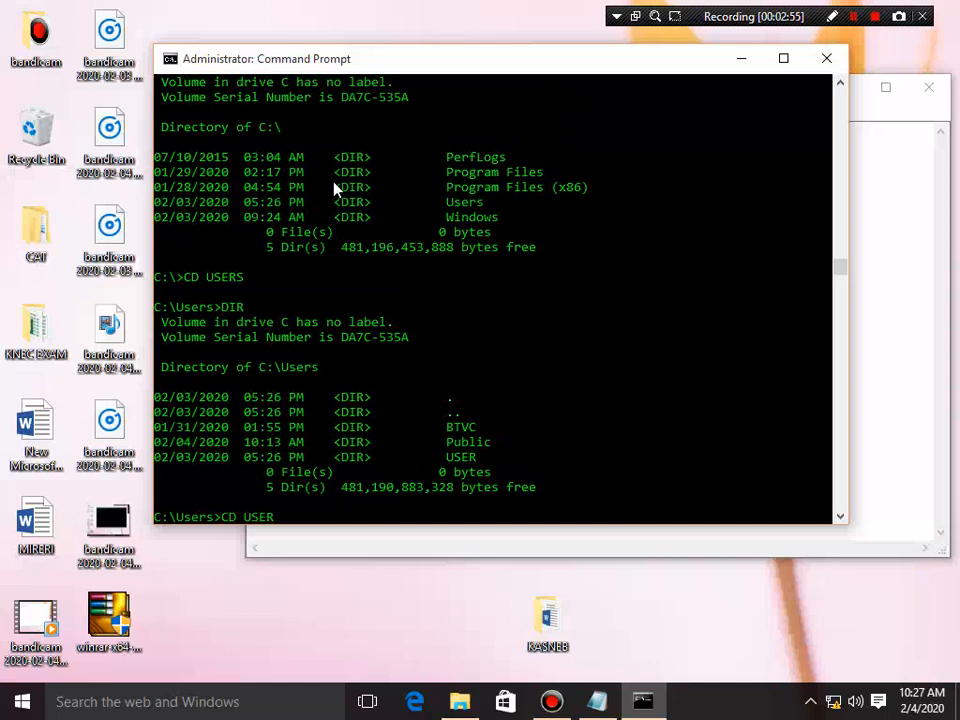
pyautogui.press('Return')
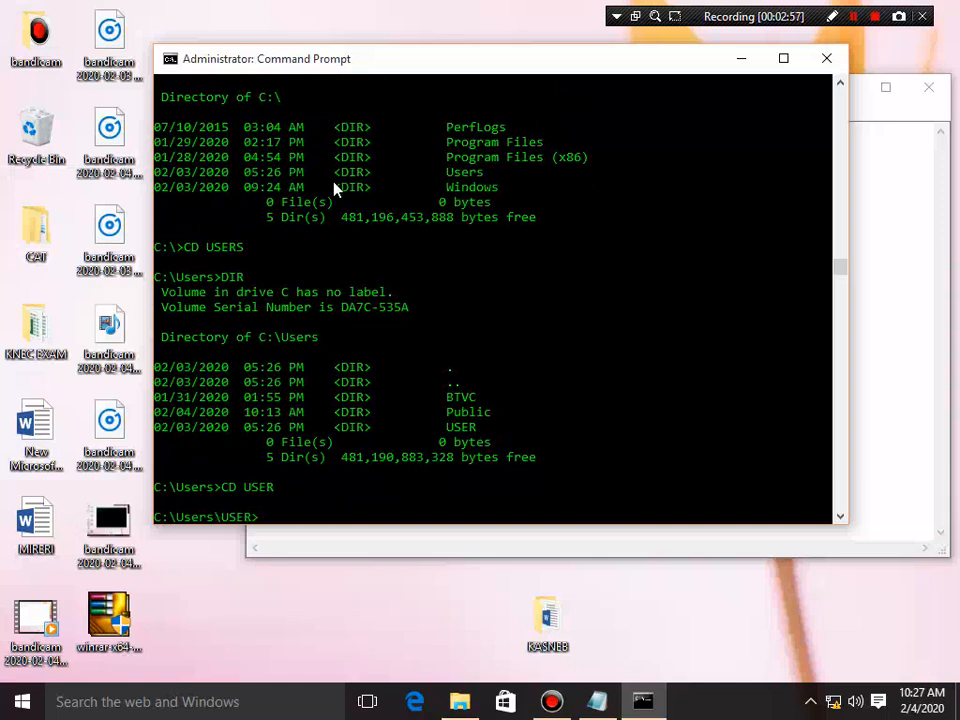
pyautogui.press('Return')
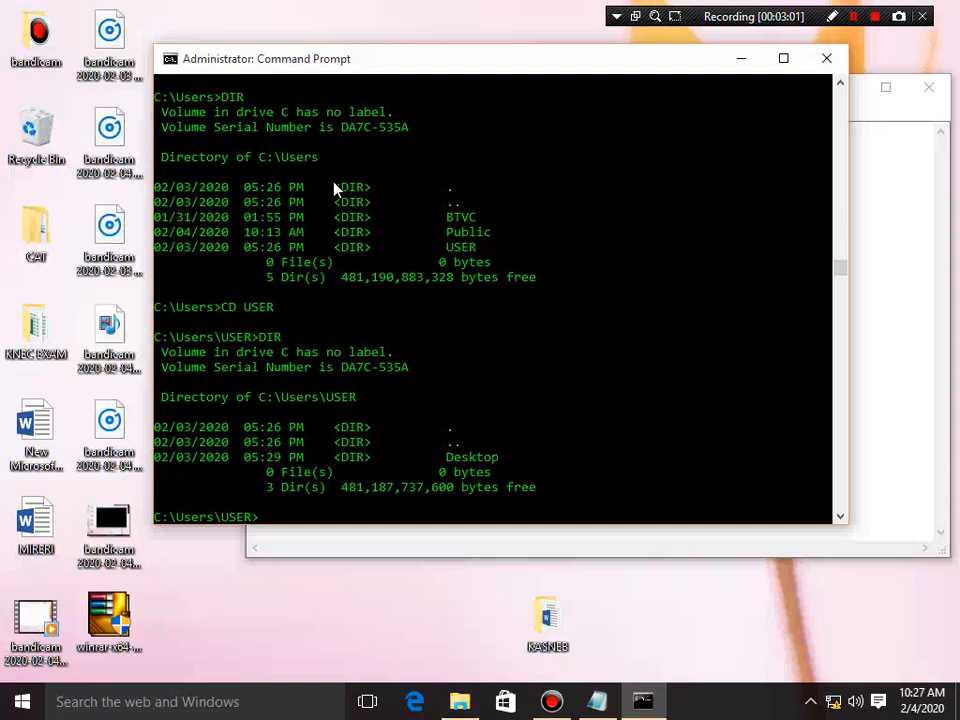
# - Move into Desktop and list its two bandicam .mp4 videos (351,298 bytes)
pyautogui.write('CD DES')
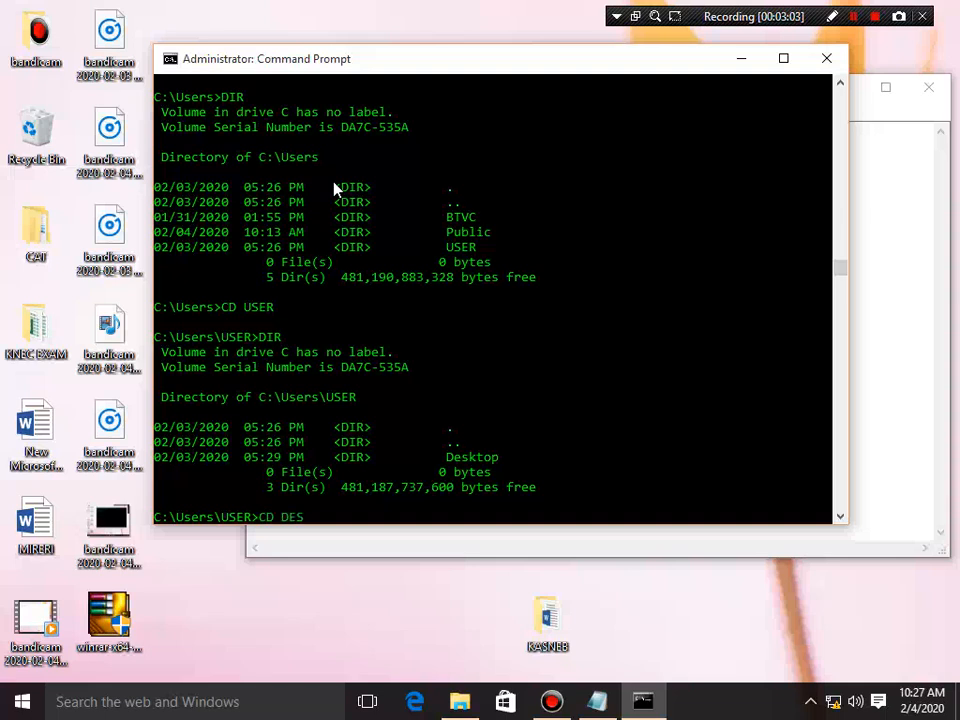
pyautogui.press('Return')
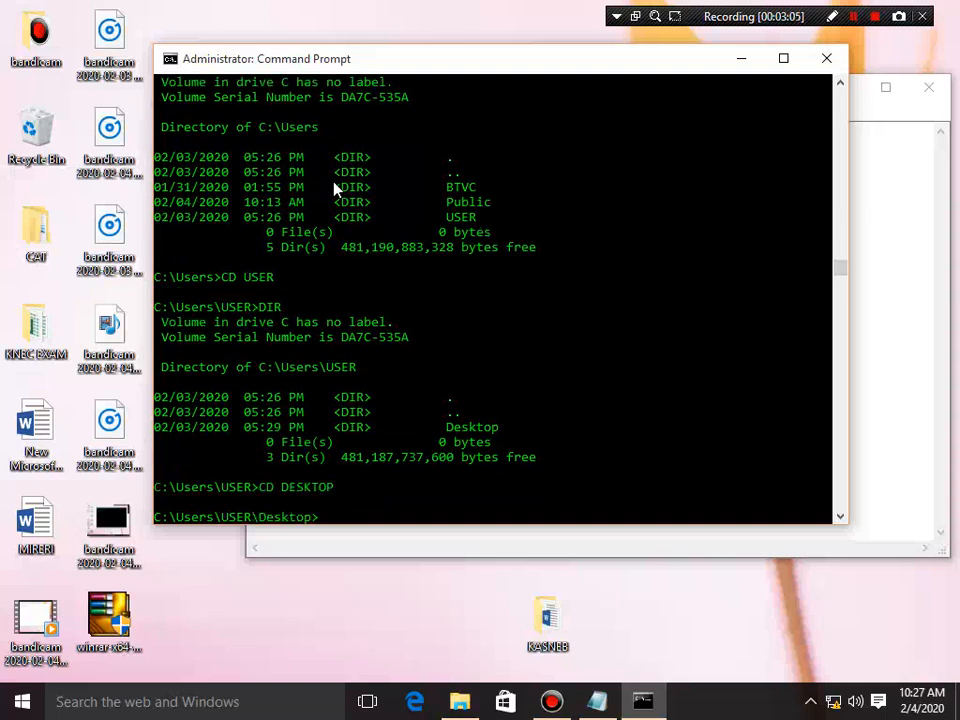
pyautogui.write('DIR')
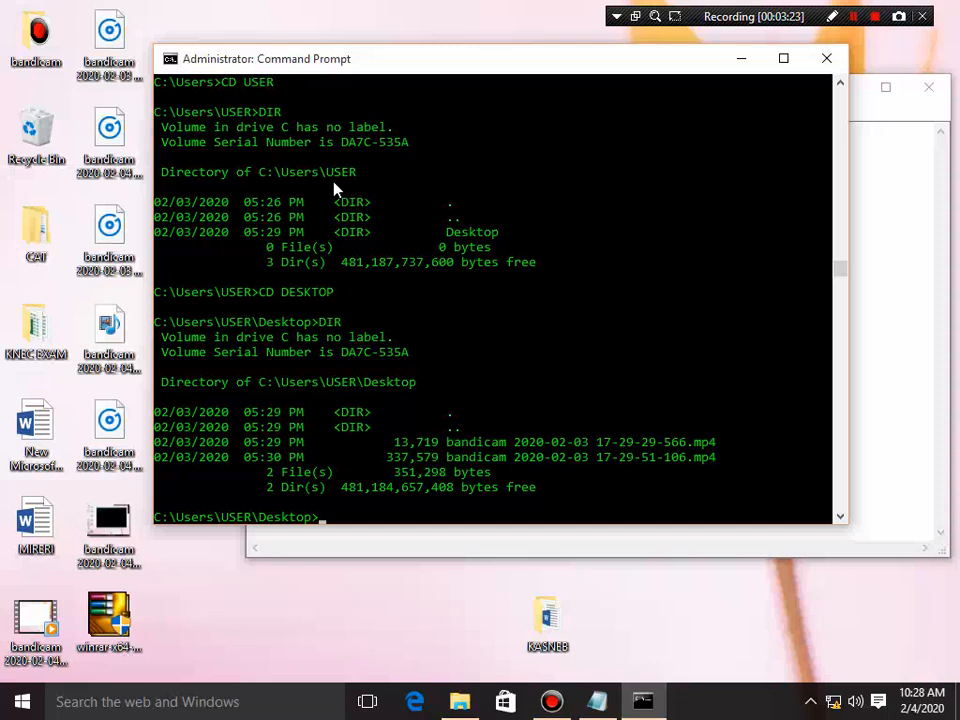
pyautogui.write('DIR')
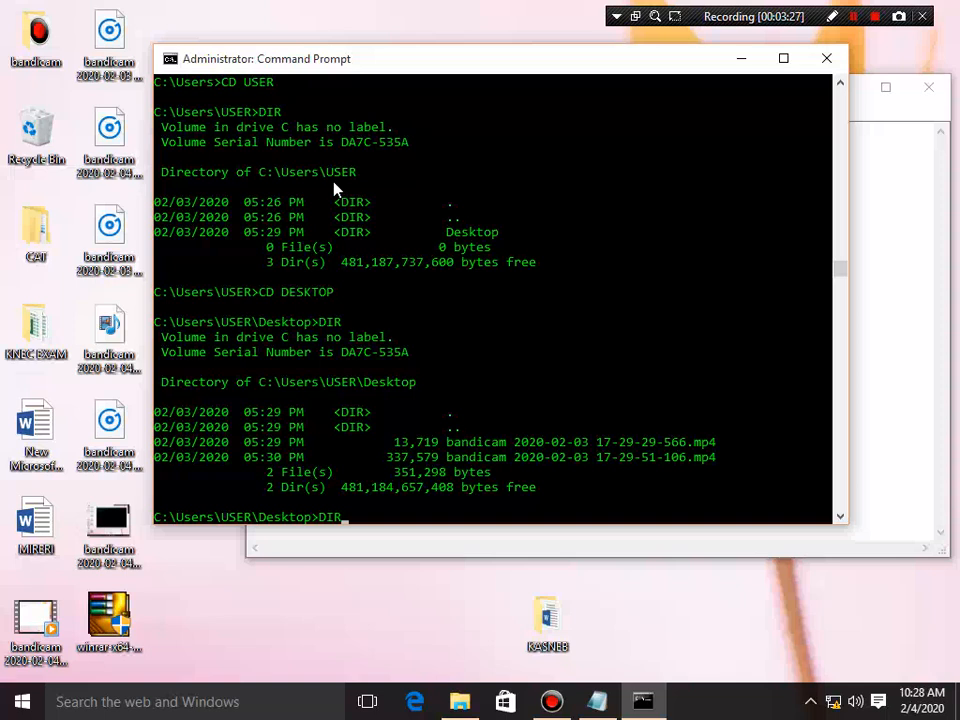
pyautogui.press('Return')
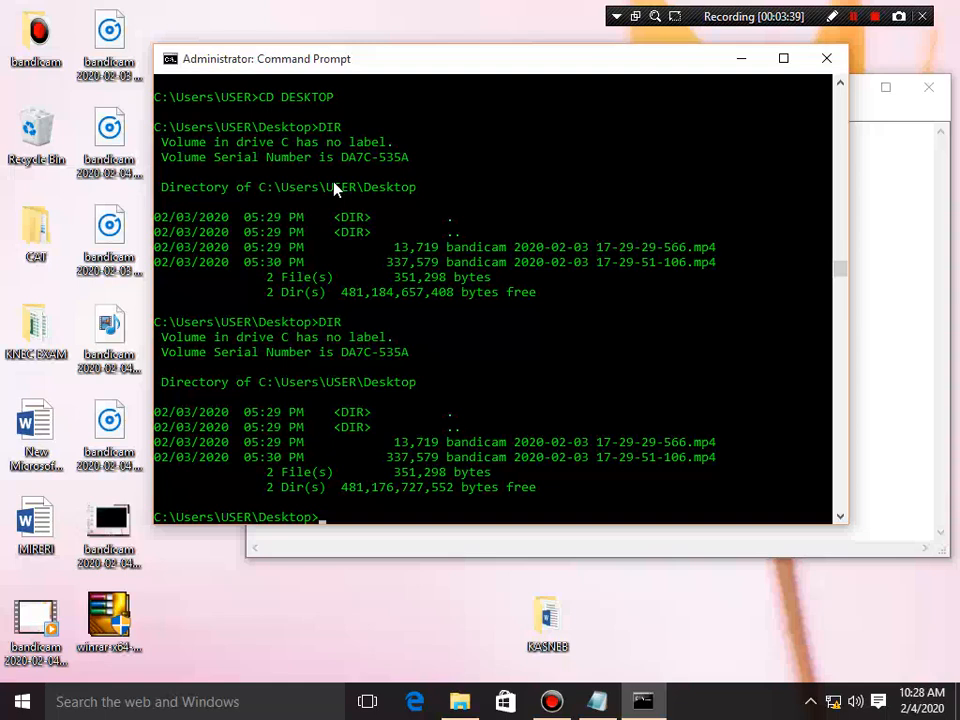
pyautogui.write('"')
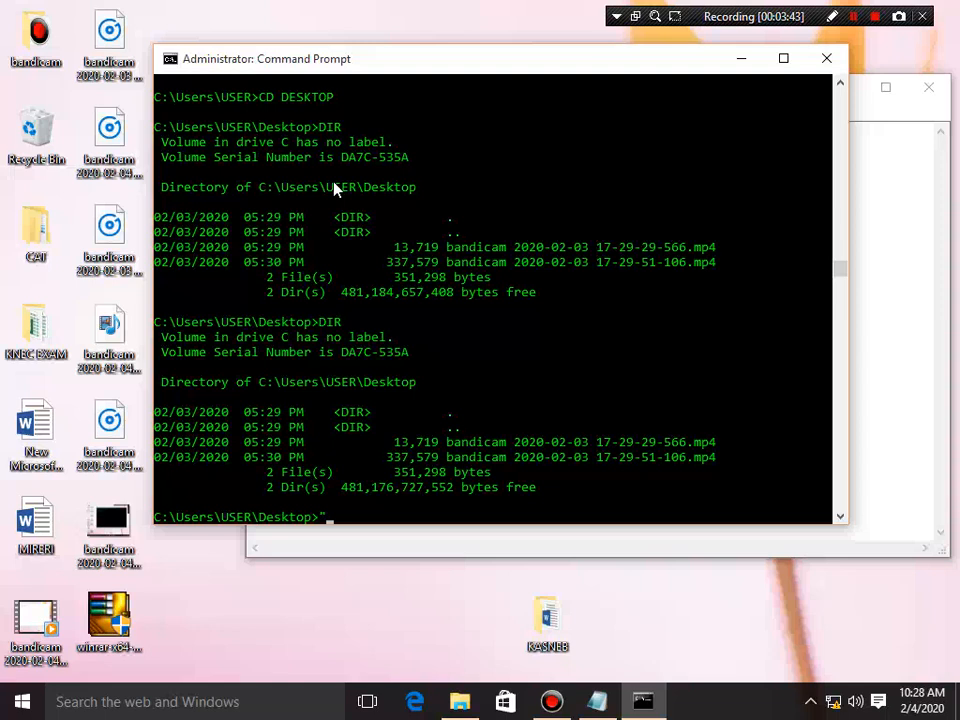
pyautogui.write('BAN')
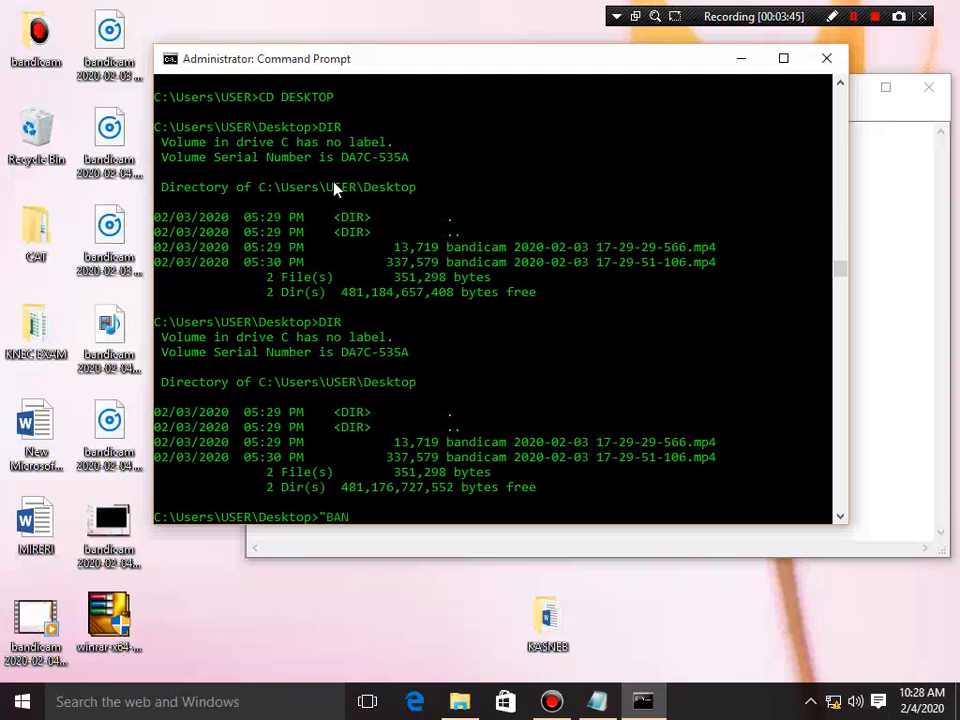
pyautogui.write('DICAM')
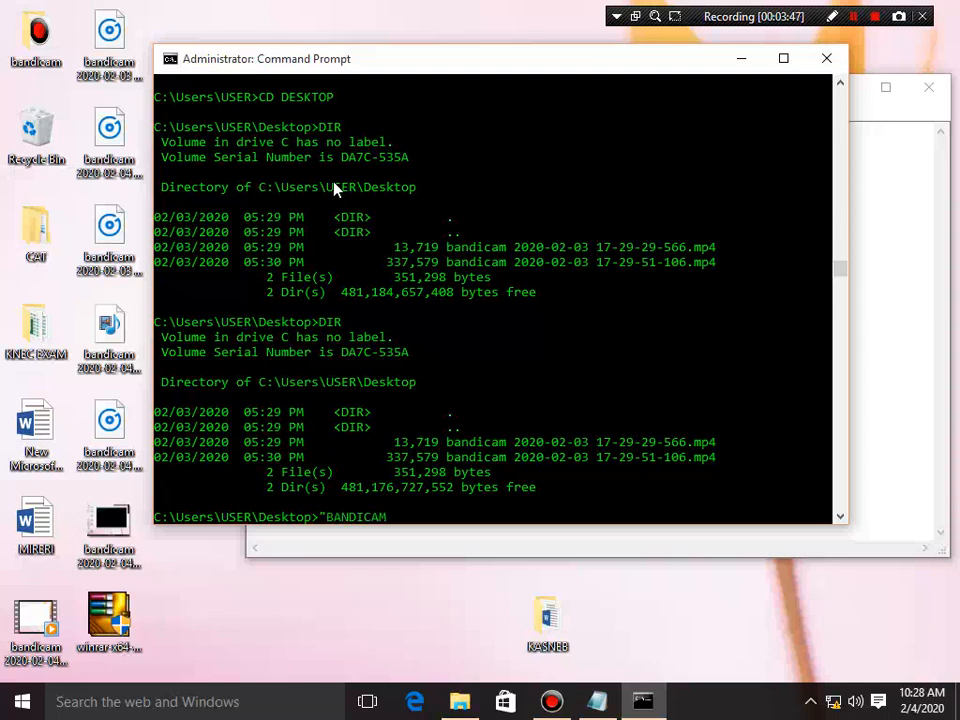
pyautogui.write('2')
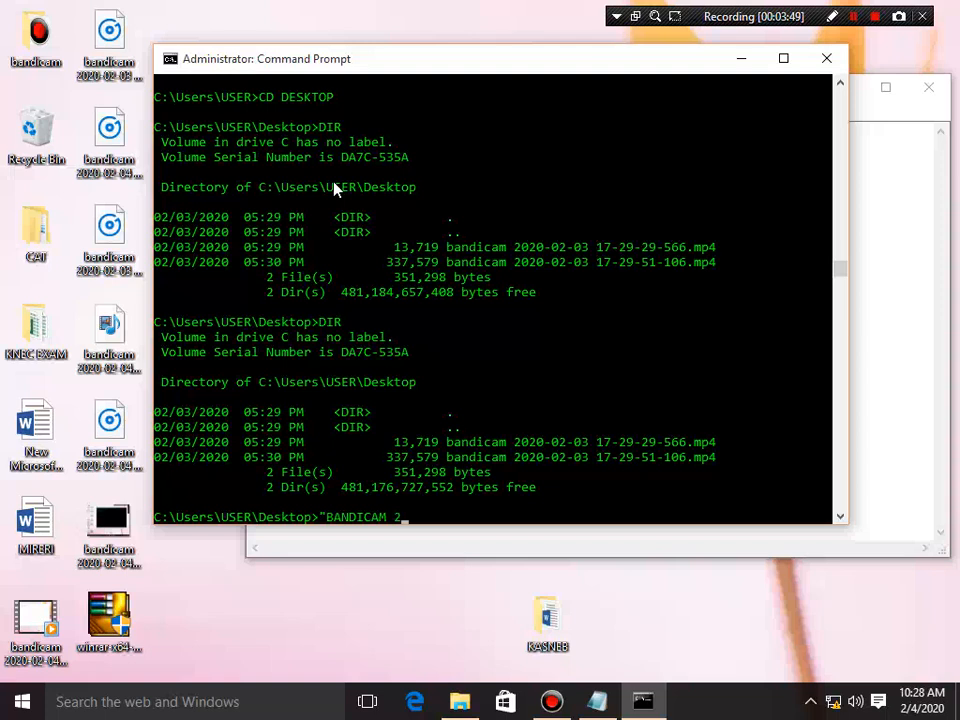
pyautogui.write('020-')
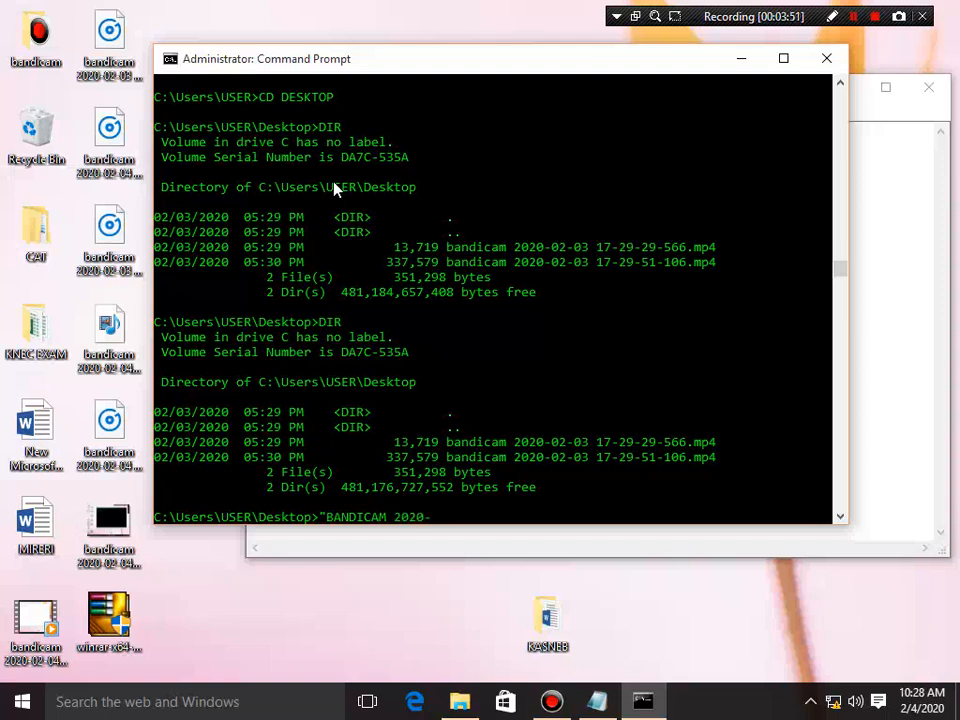
pyautogui.write('02-')
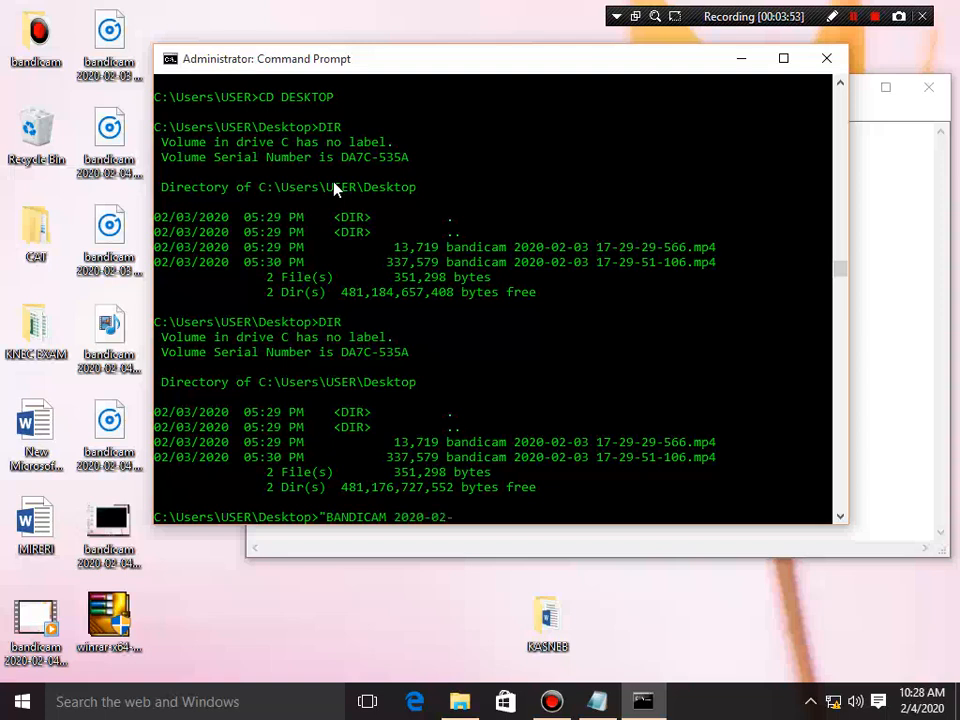
pyautogui.write('03-')
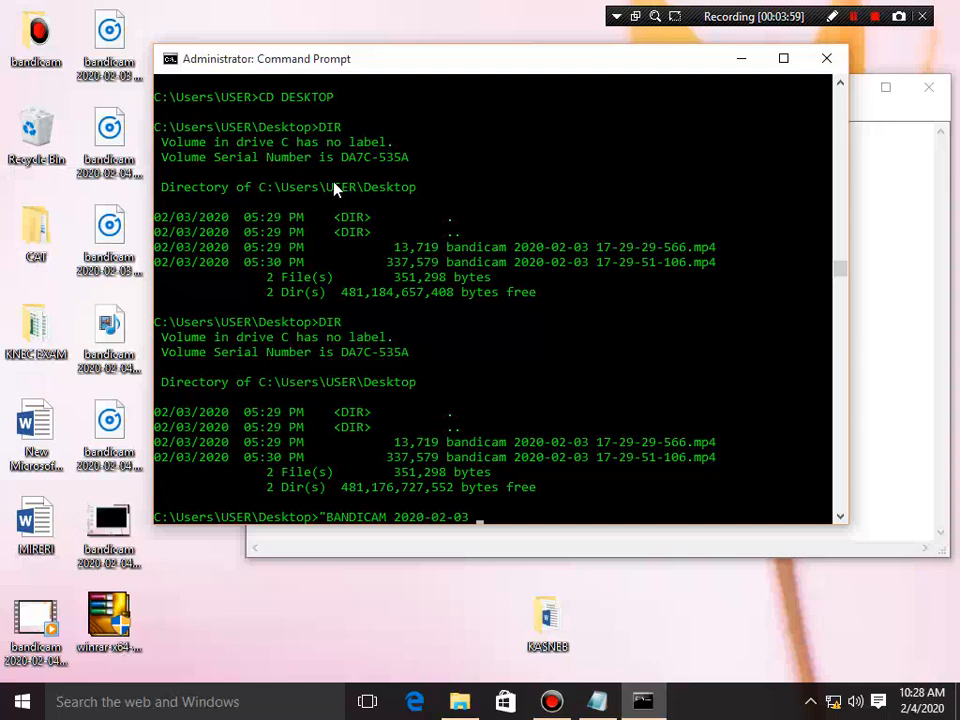
pyautogui.write('17-')
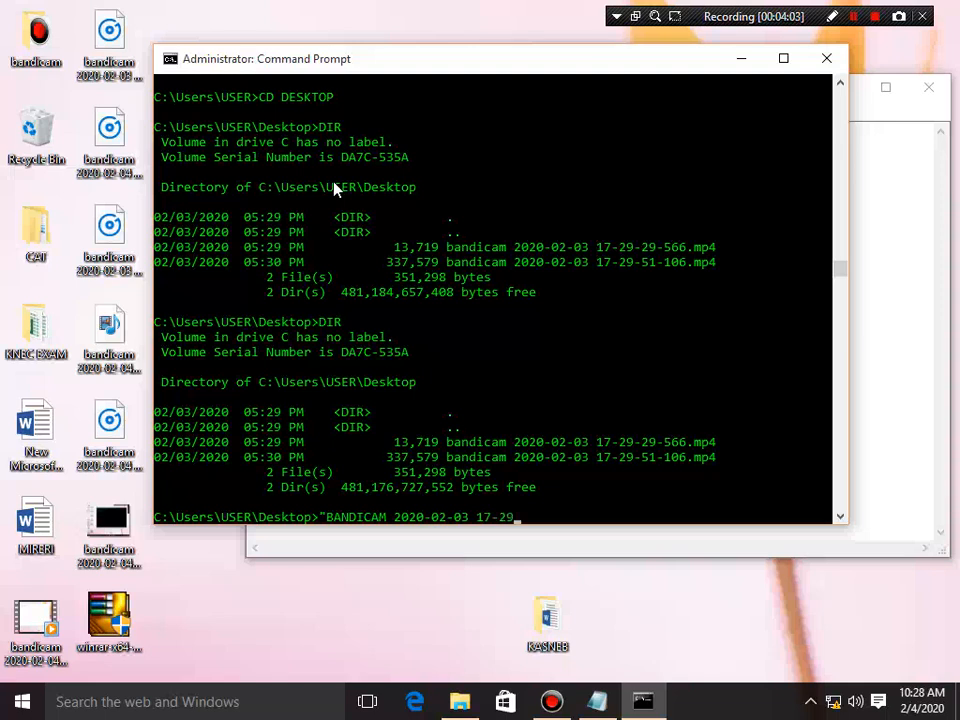
pyautogui.write('29-')
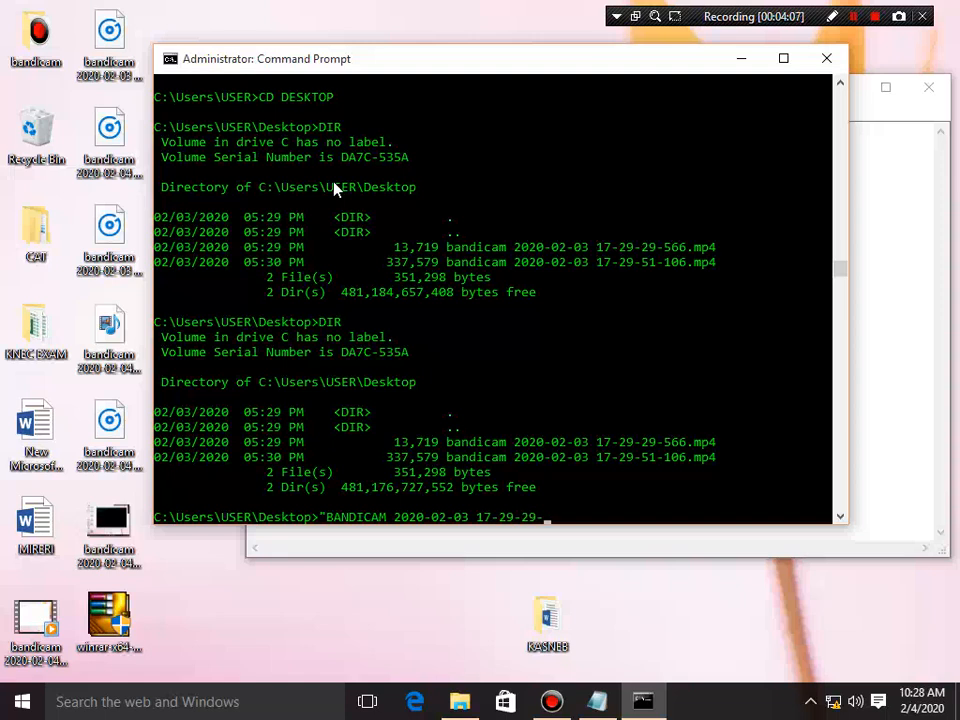
pyautogui.write('56')
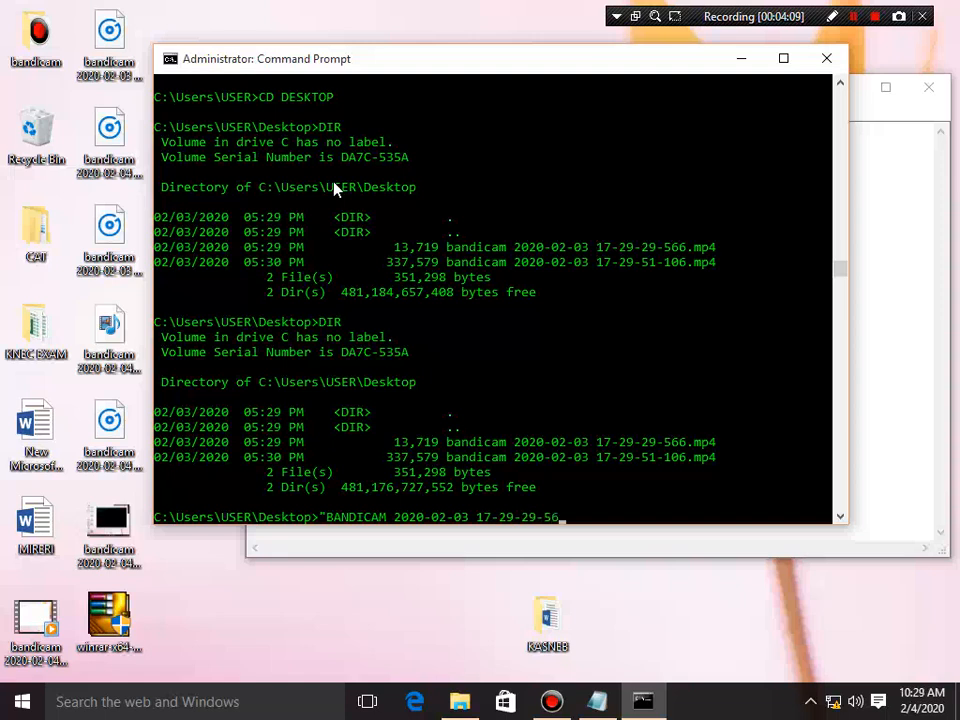
pyautogui.write('6')
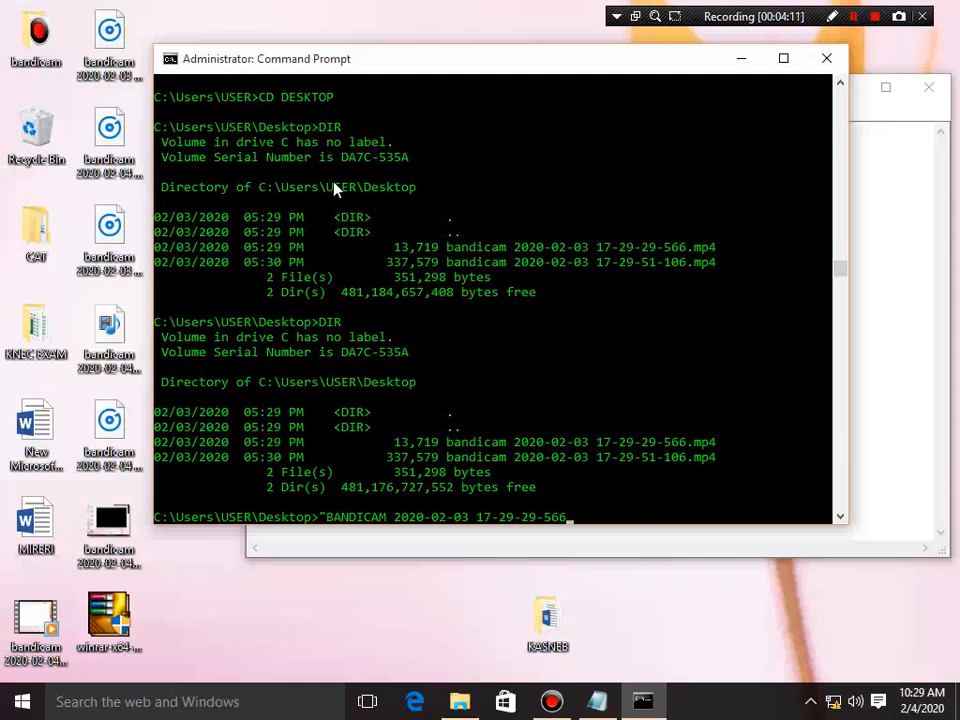
pyautogui.write('MP')
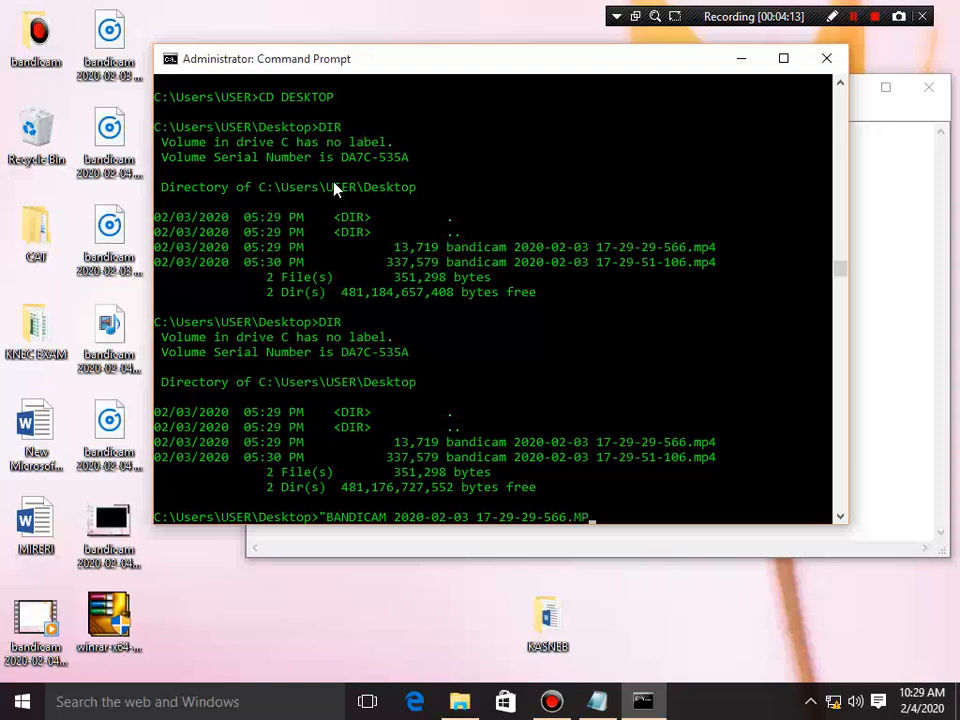
pyautogui.write('.MP4"')
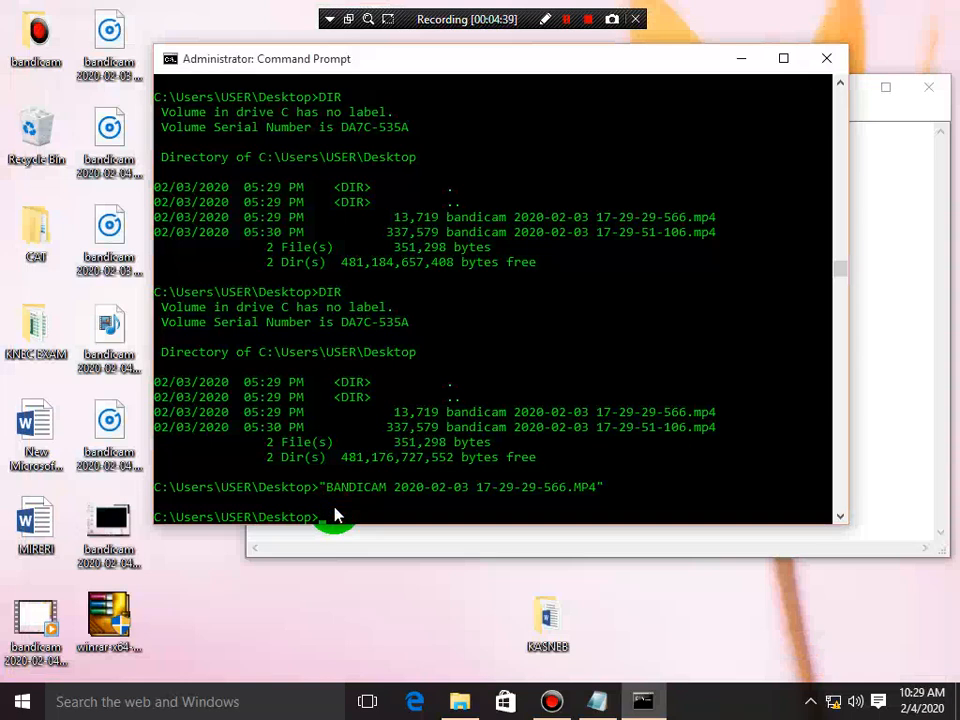
# - Jump to the C:\ root with CD\ and list its folders twice
pyautogui.write('CD')
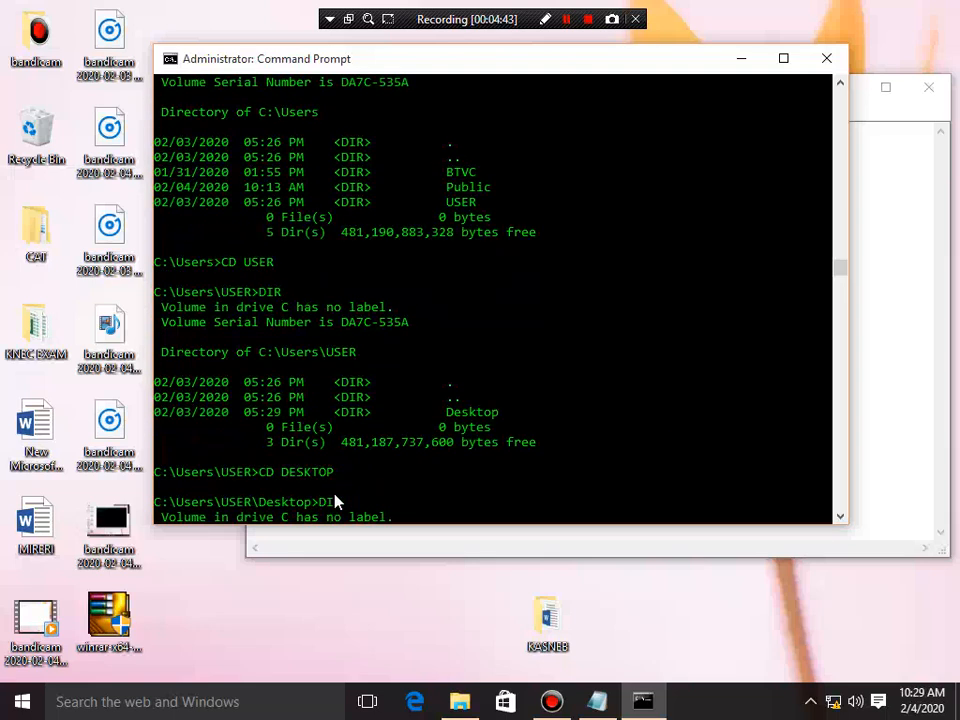
pyautogui.press('Return')
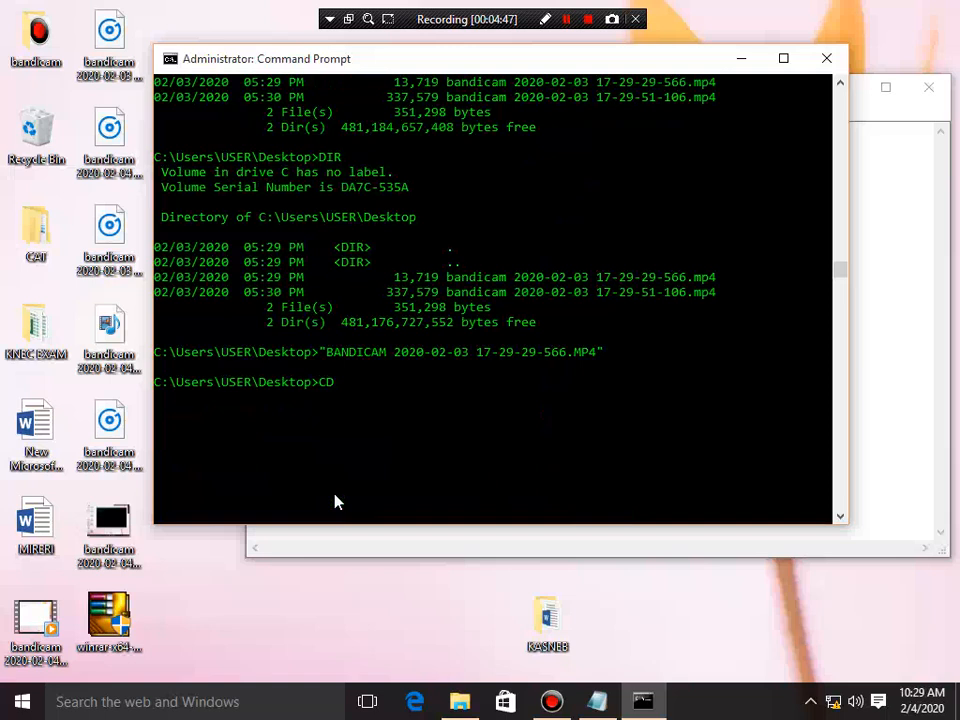
pyautogui.write('\\')
pyautogui.press('Return')
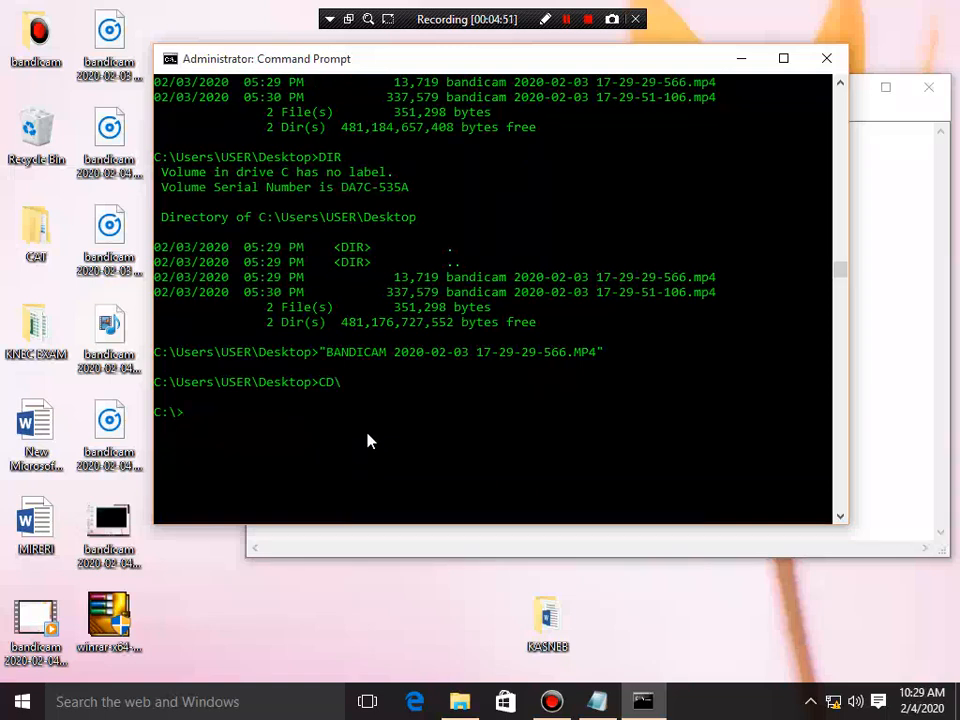
pyautogui.write('DIR')
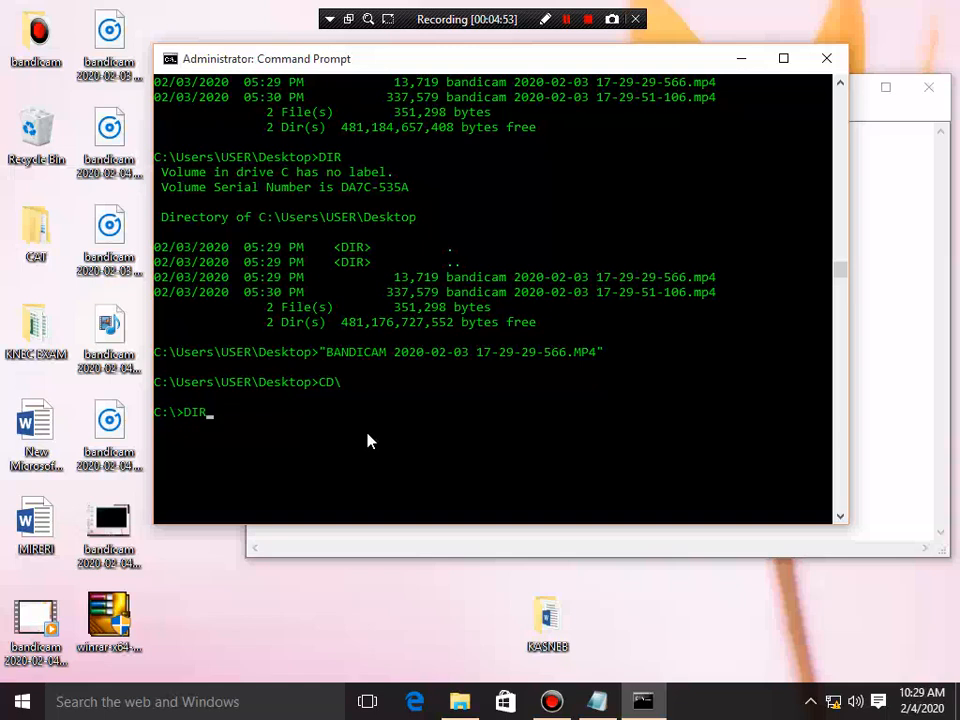
pyautogui.press('Return')
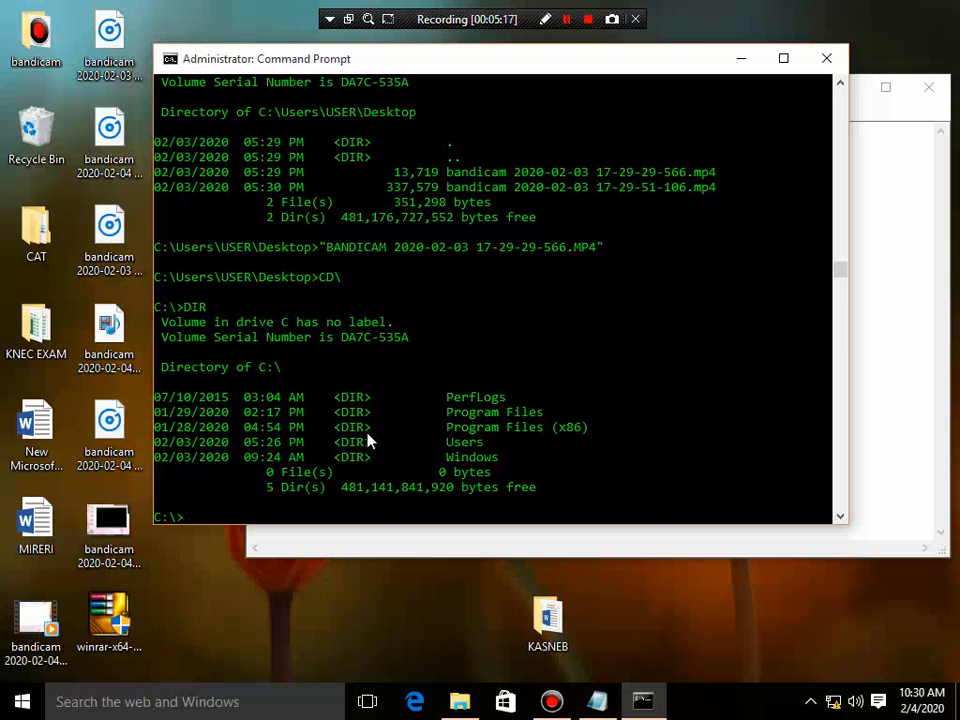
pyautogui.write('DIR\\')
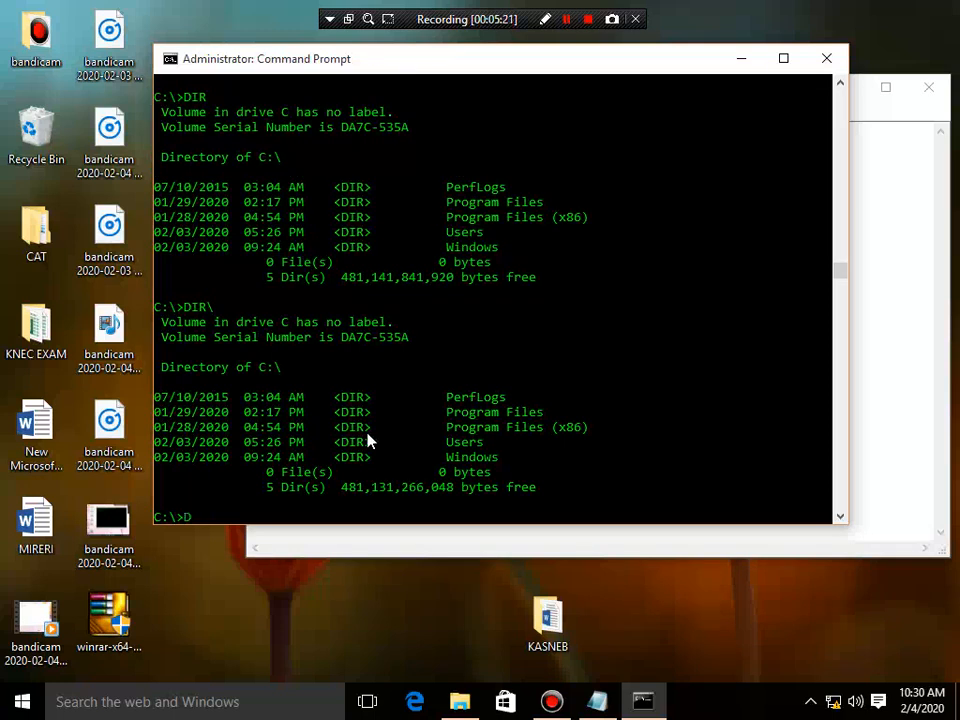
pyautogui.press('Return')
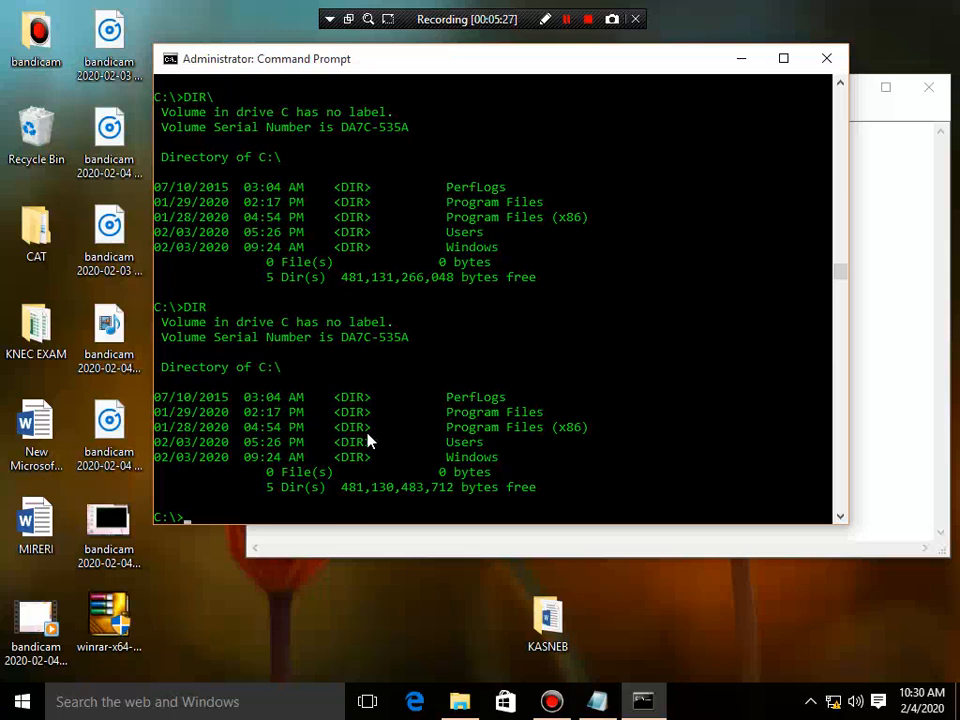
pyautogui.write('CD US')
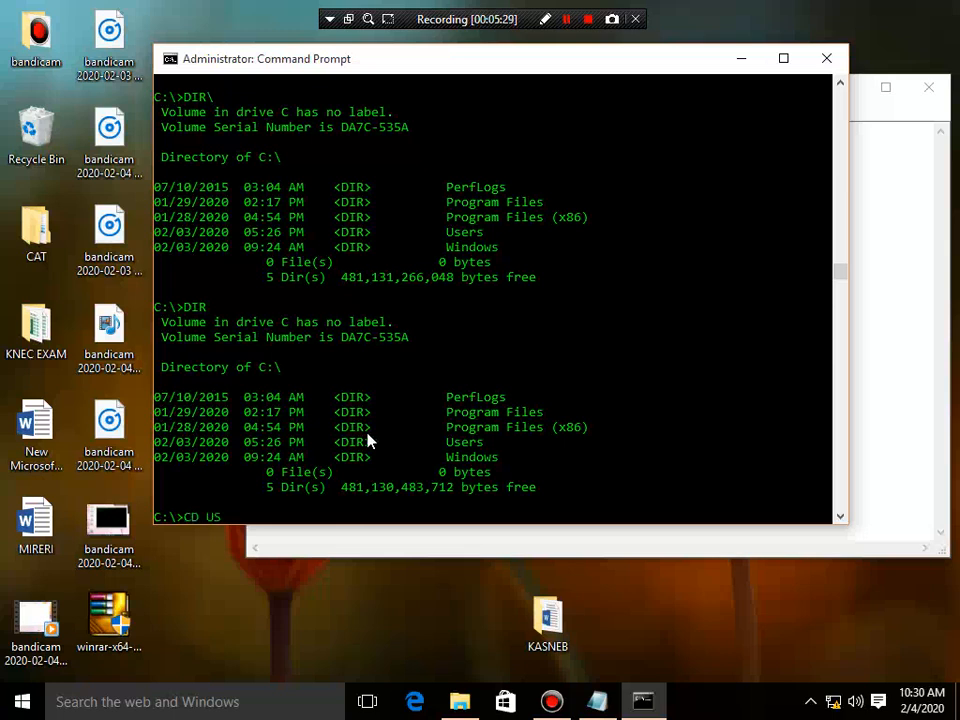
# - Enter Users, then the BTVC profile, listing its 14 folders
pyautogui.press('Return')
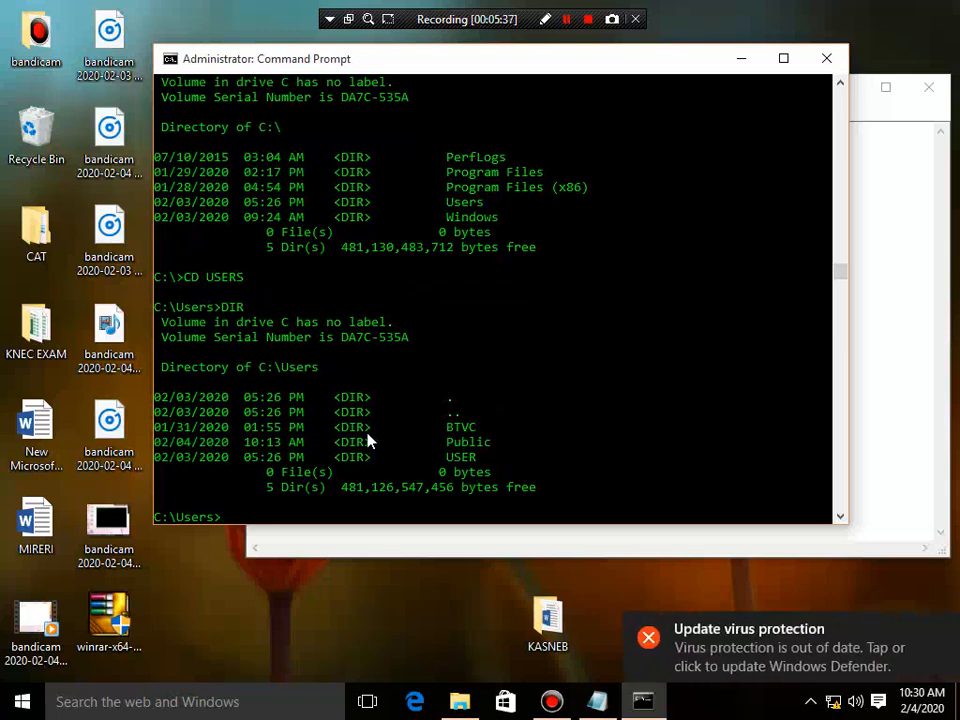
pyautogui.write('CD BTVC')
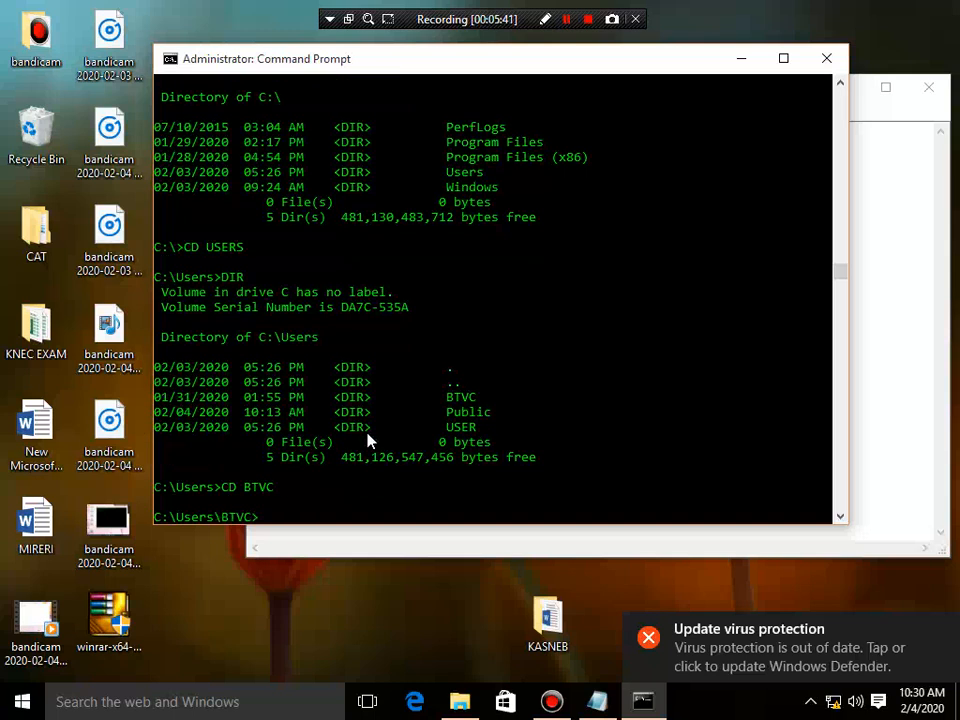
pyautogui.write('DIR')
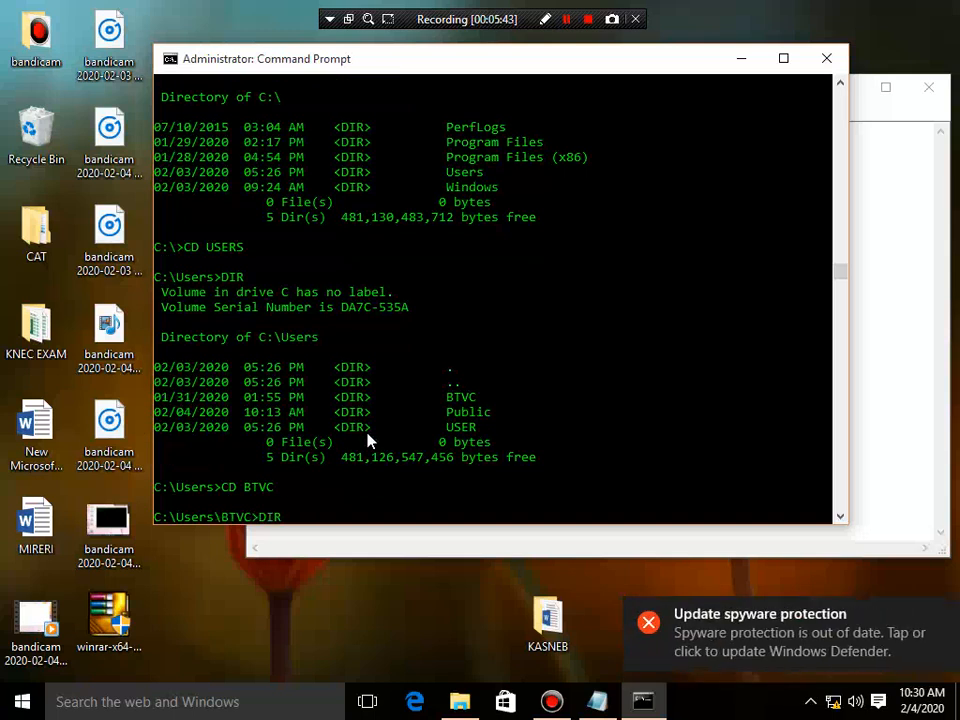
pyautogui.press('Return')
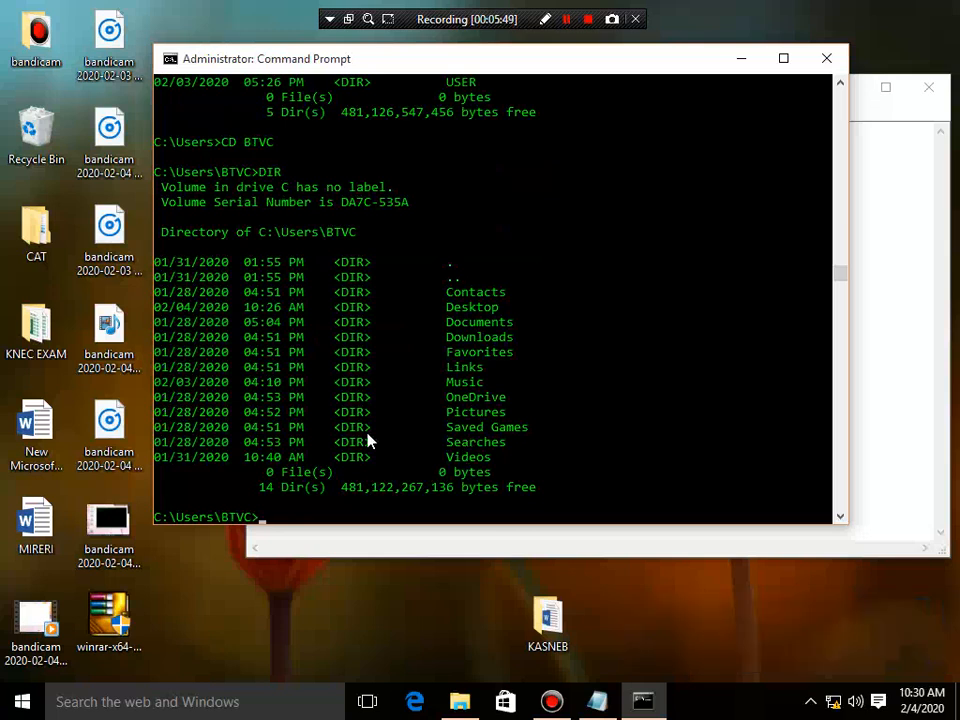
# - Move into the BTVC Desktop folder with CD DESKTOP
pyautogui.write('CD DE')
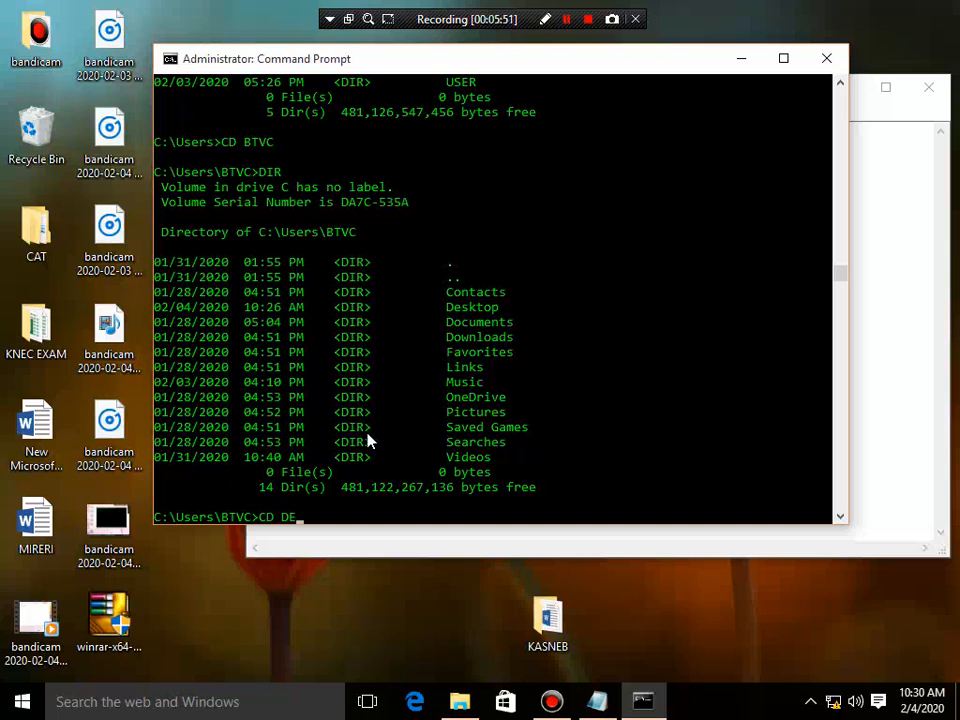
pyautogui.write('SKTOP')
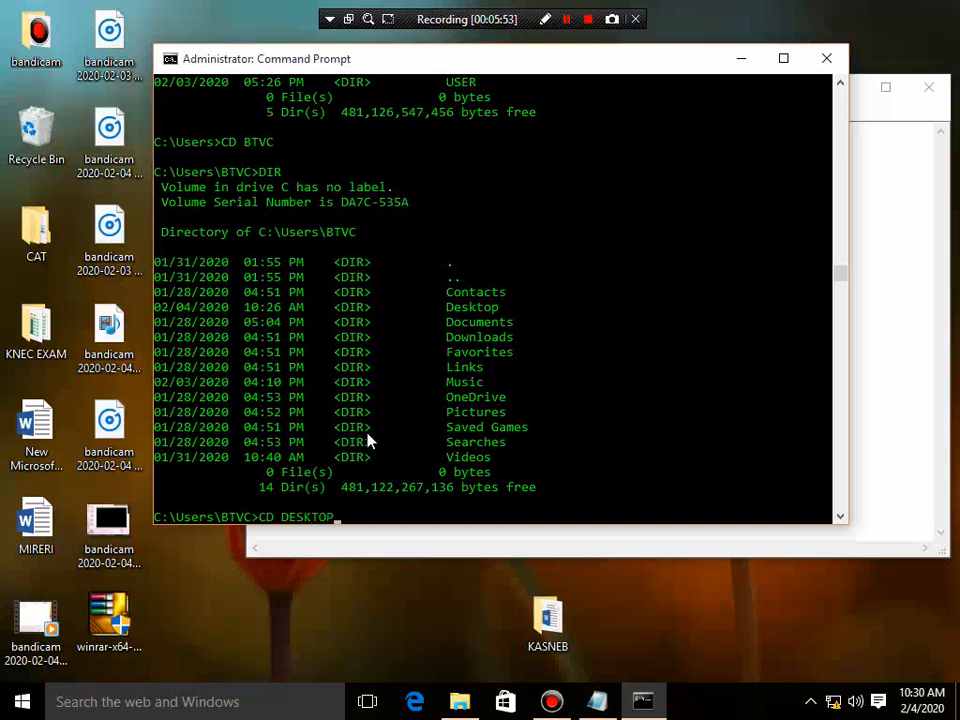
pyautogui.press('Return')
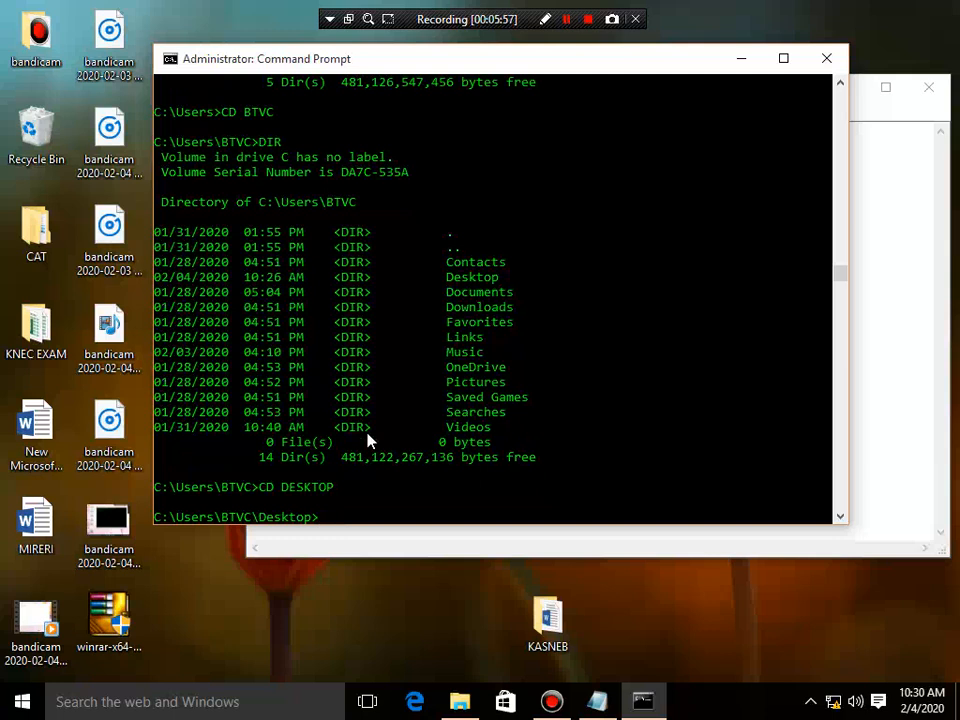
# - List the BTVC Desktop (10 files, 6 folders) and open MIRERI.docx by name
pyautogui.write('DIR')
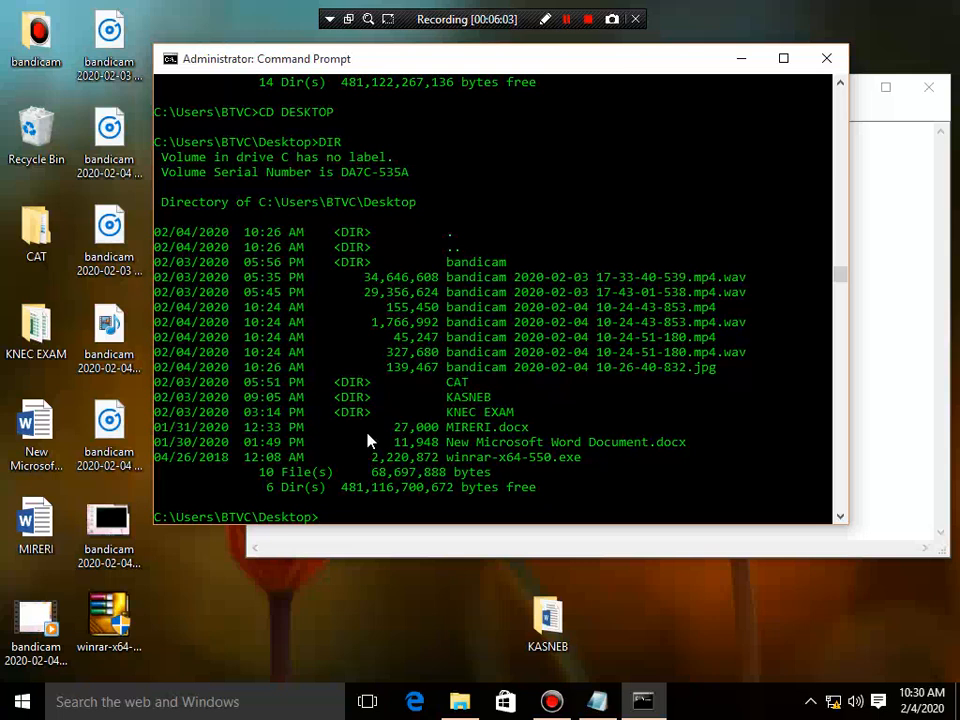
pyautogui.write('MI')
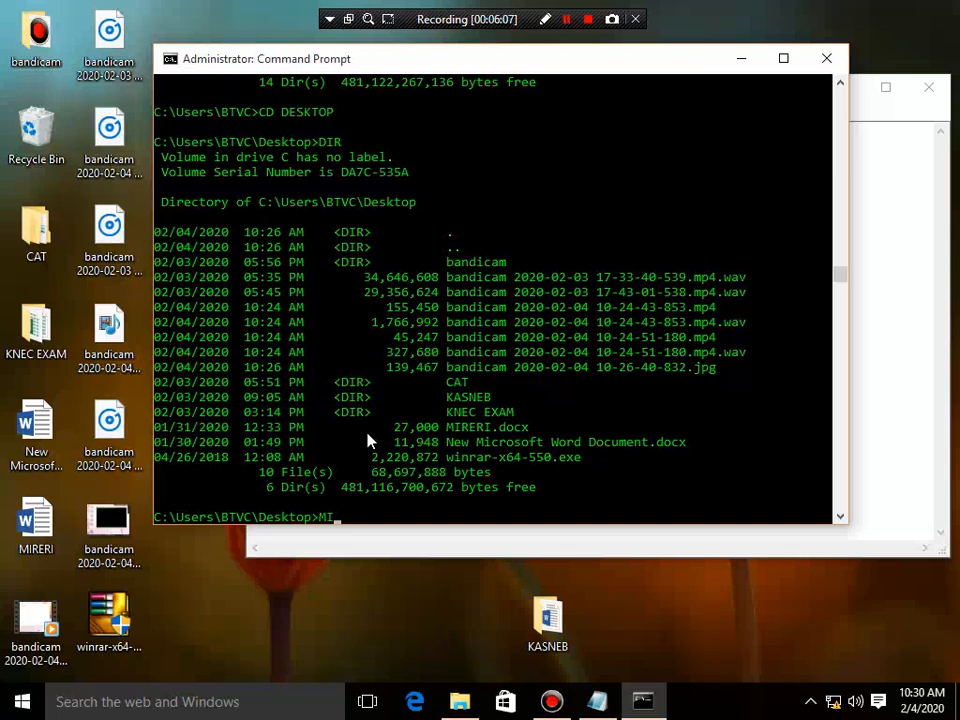
pyautogui.write('RERI.')
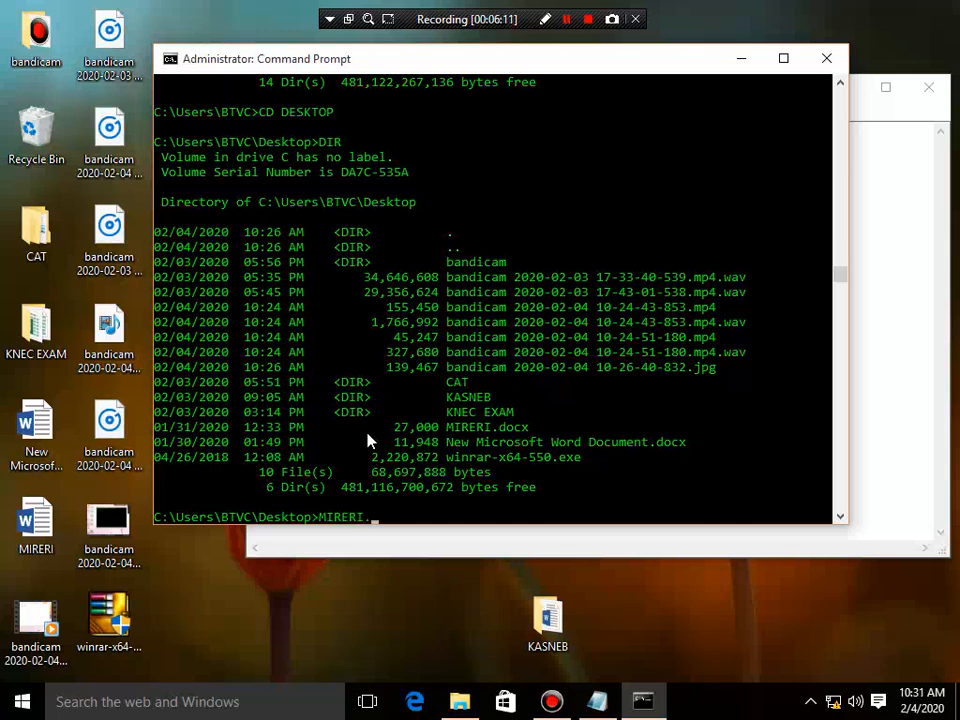
pyautogui.write('DOCX')
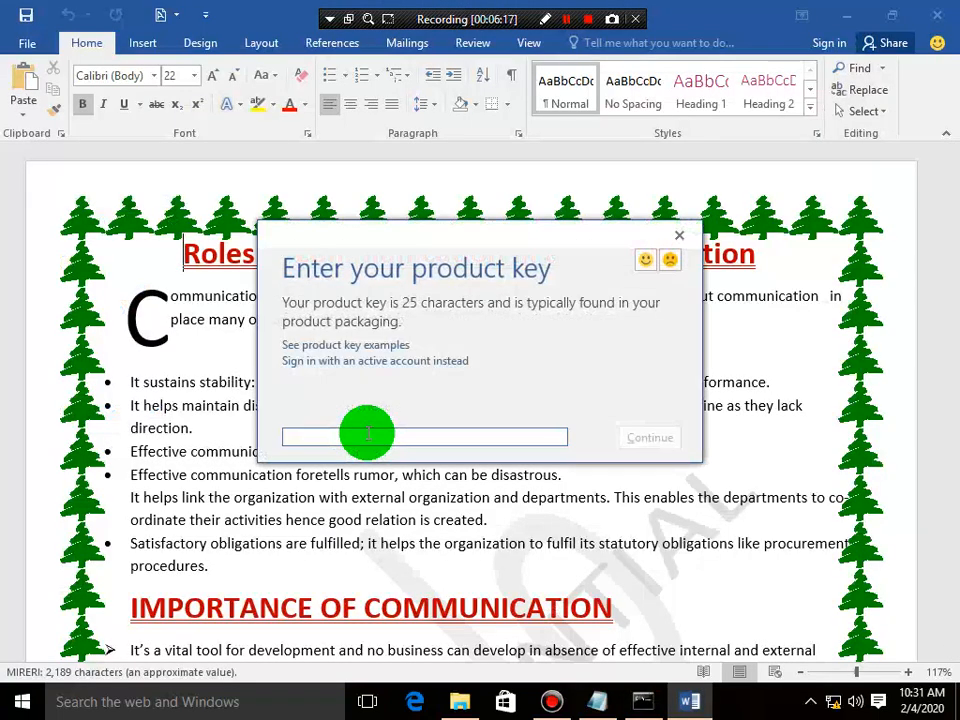
# - Dismiss Word's product key prompt and close MIRERI.docx, returning to the Desktop prompt
pyautogui.click(680, 235)
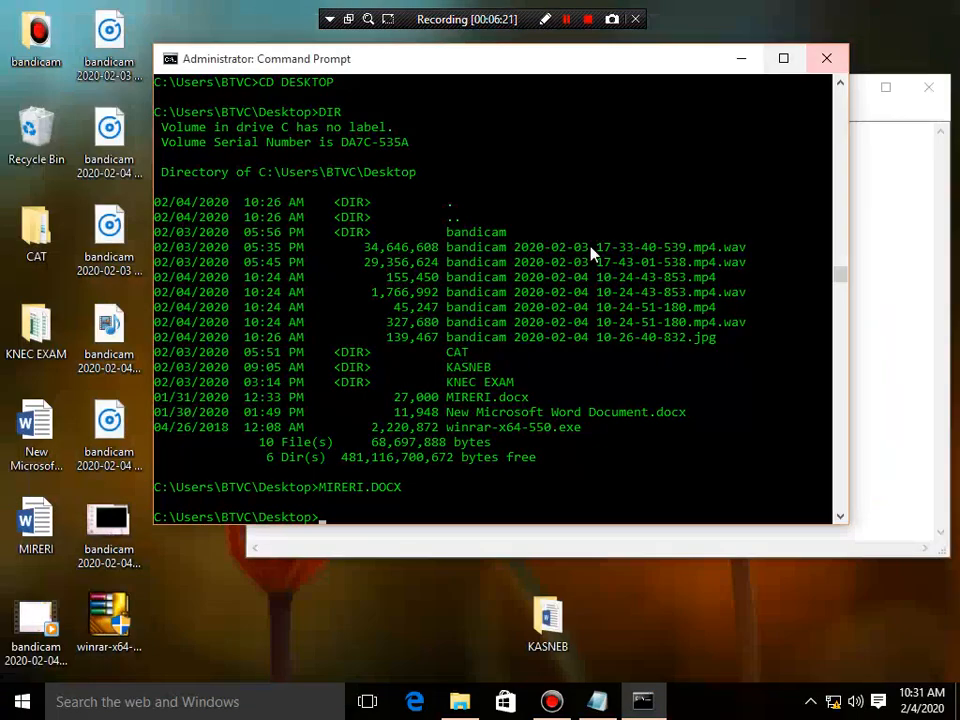
pyautogui.moveTo(595, 688)
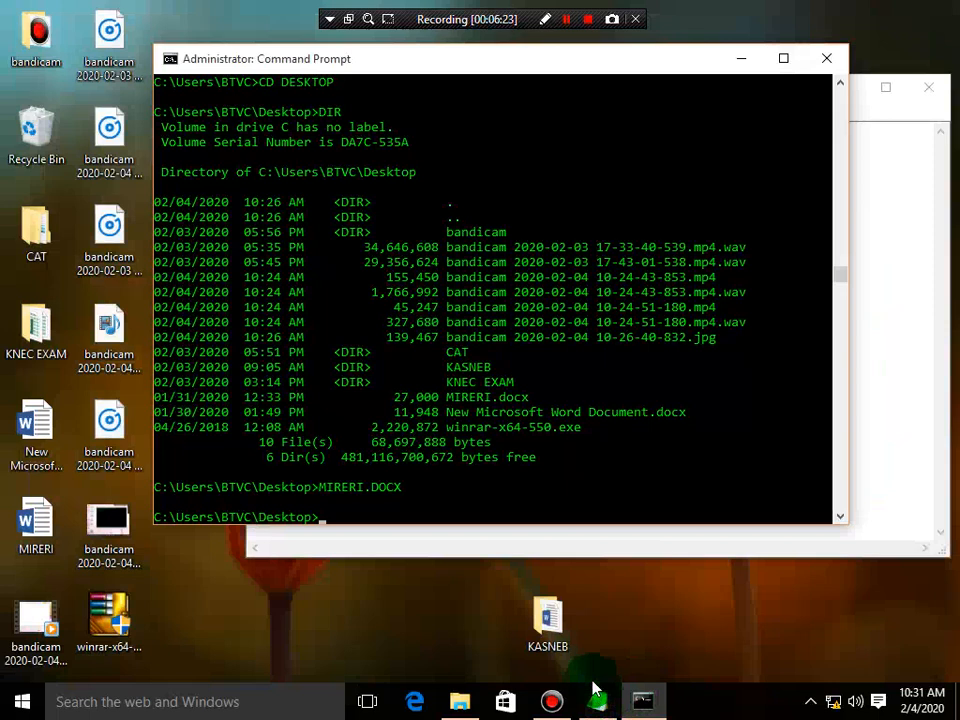
pyautogui.click(588, 19)
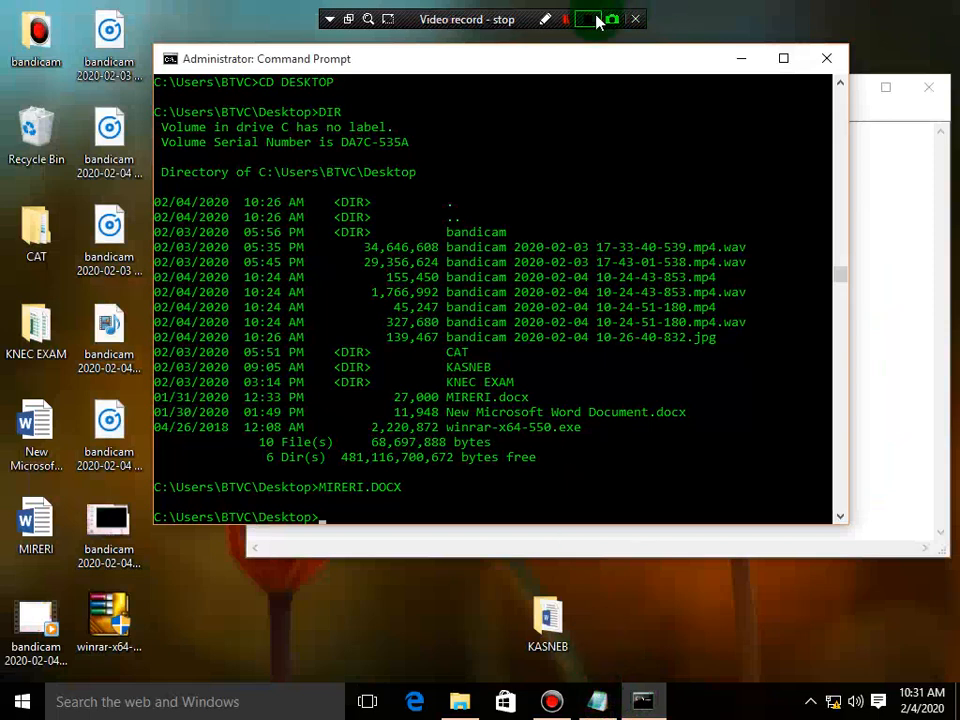